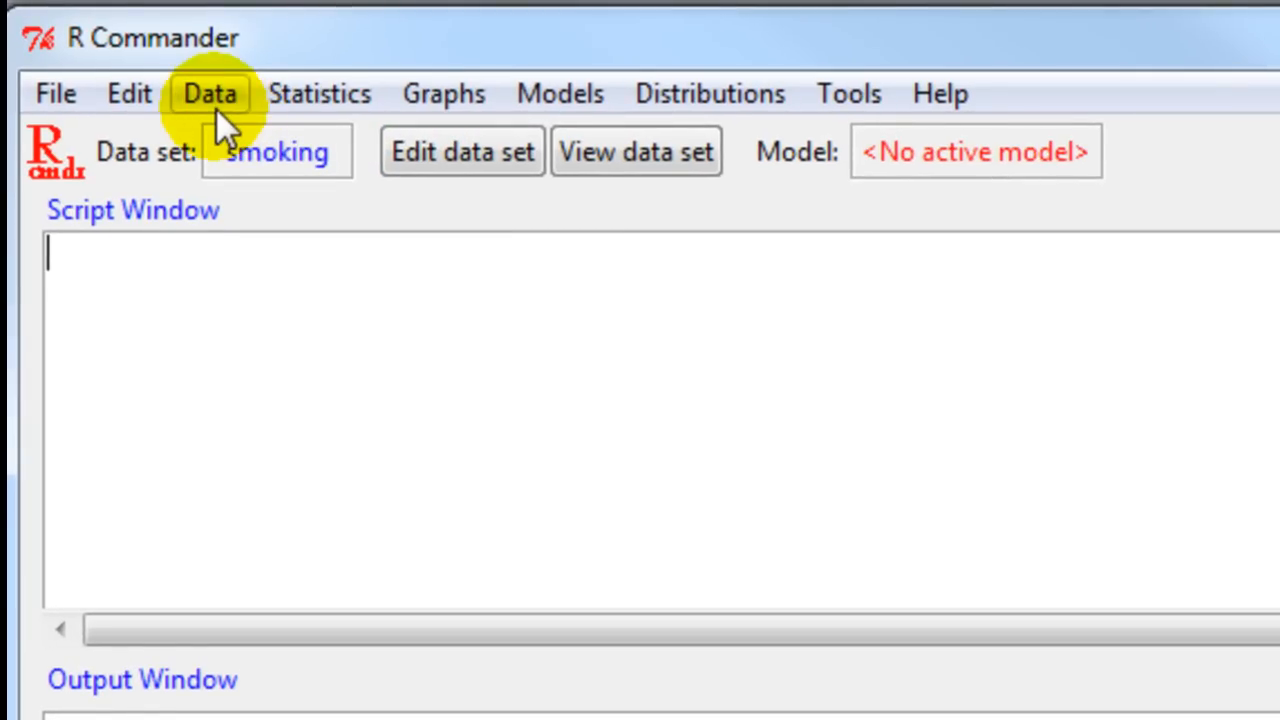
- Load the smoking data set from its saved .rda file via Load data set
{"action": "left_click", "coordinate": [210, 93]}
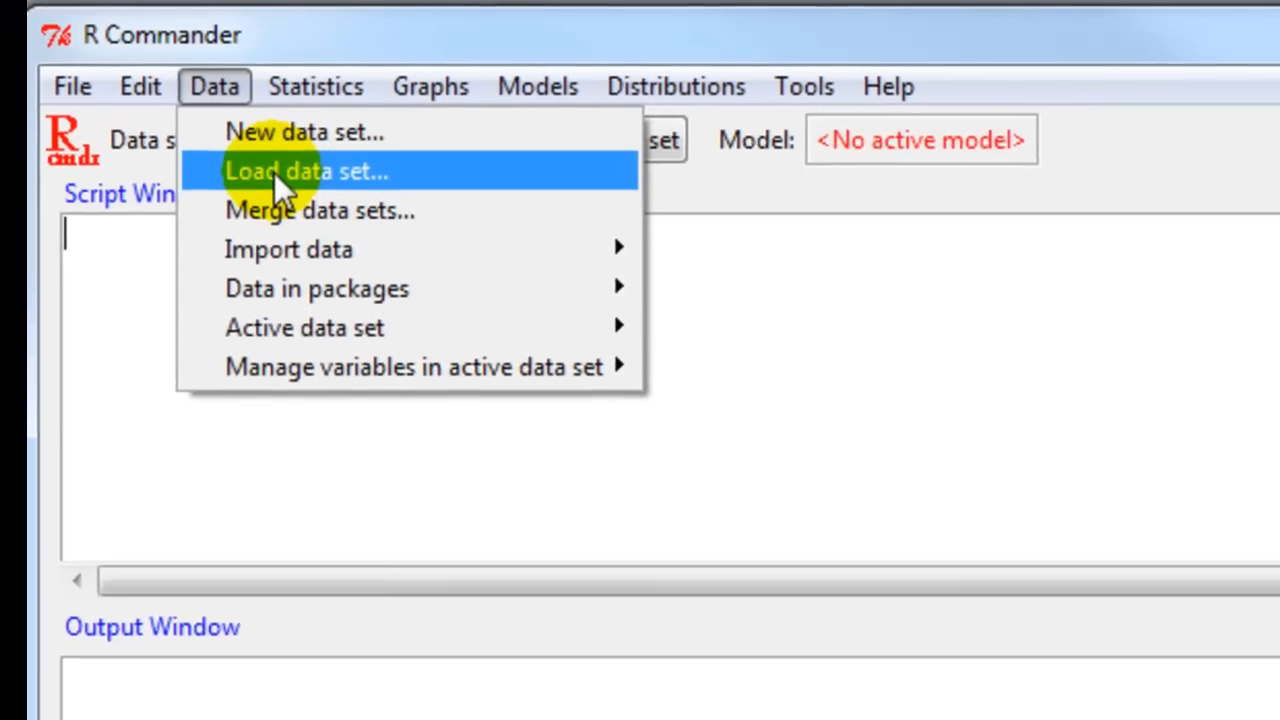
{"action": "left_click", "coordinate": [305, 171]}
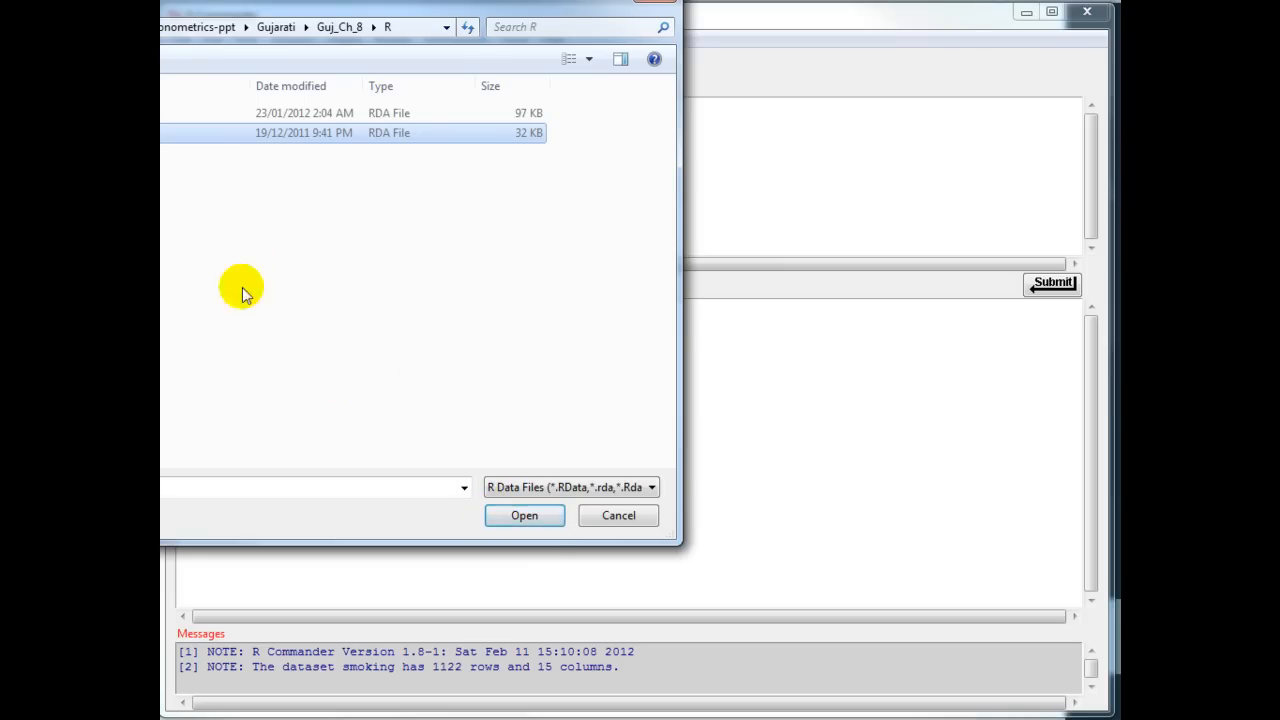
{"action": "left_click", "coordinate": [524, 515]}
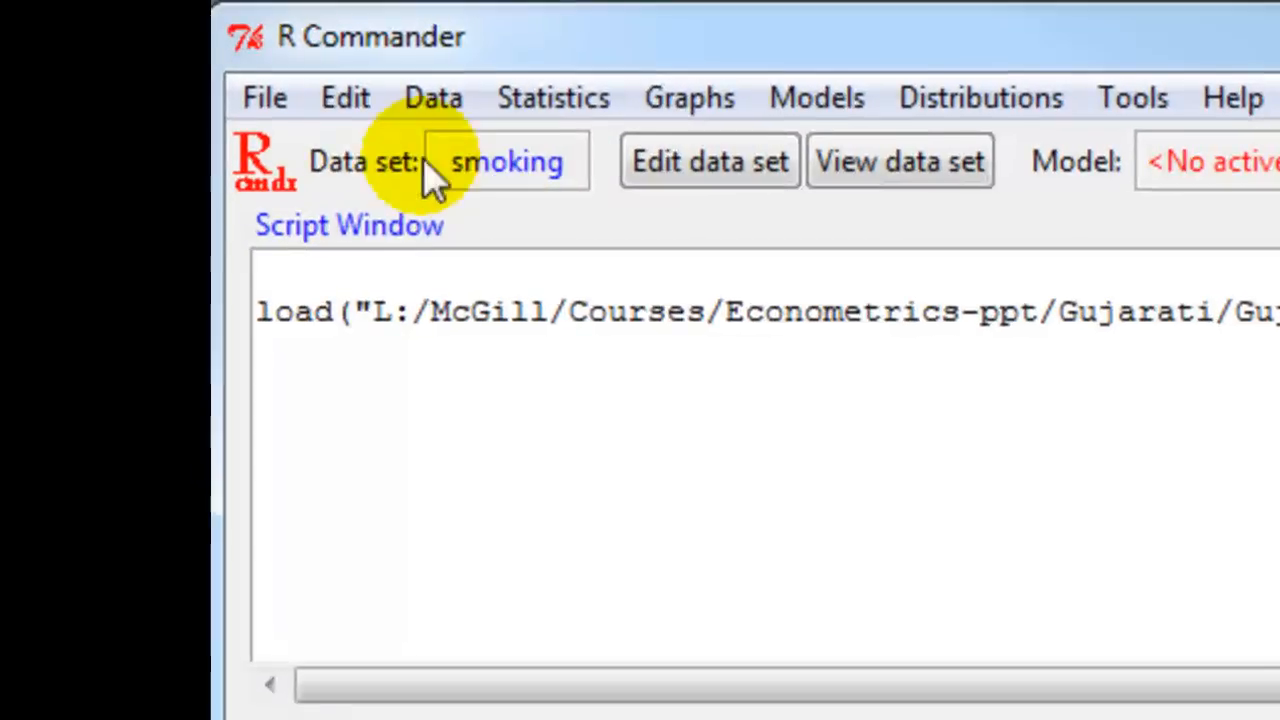
{"action": "mouse_move", "coordinate": [490, 175]}
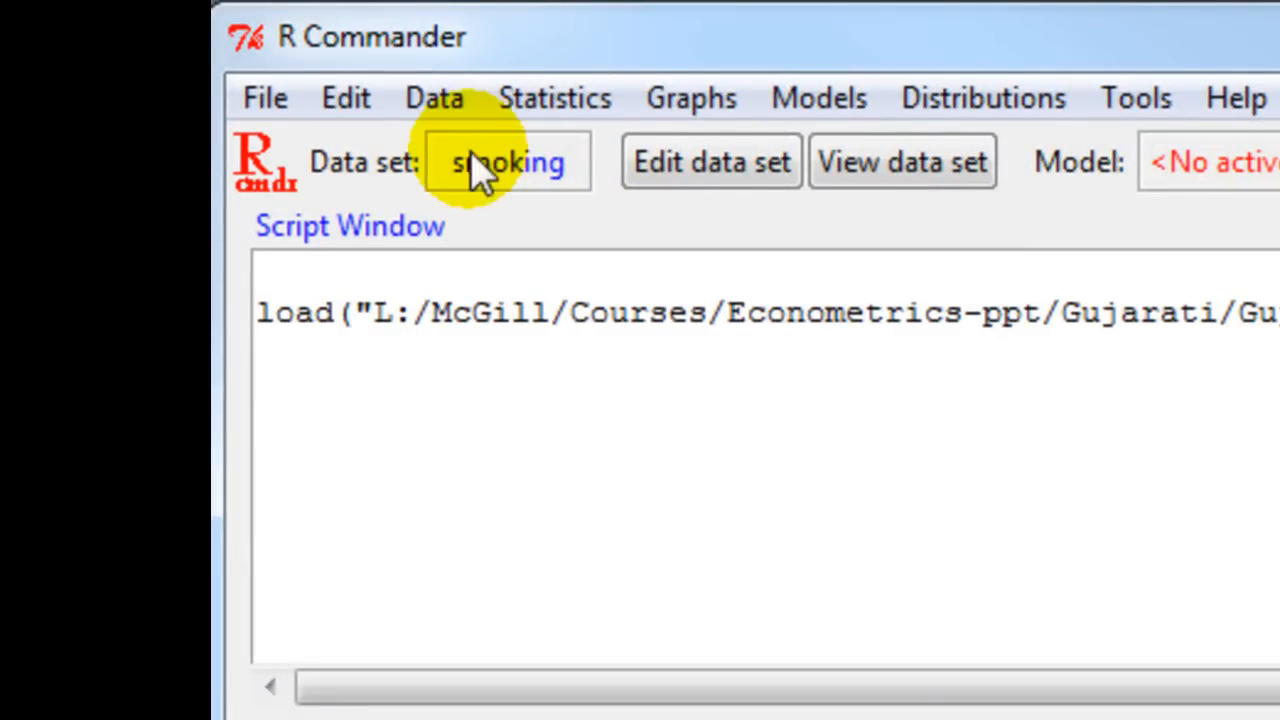
{"action": "mouse_move", "coordinate": [900, 161]}
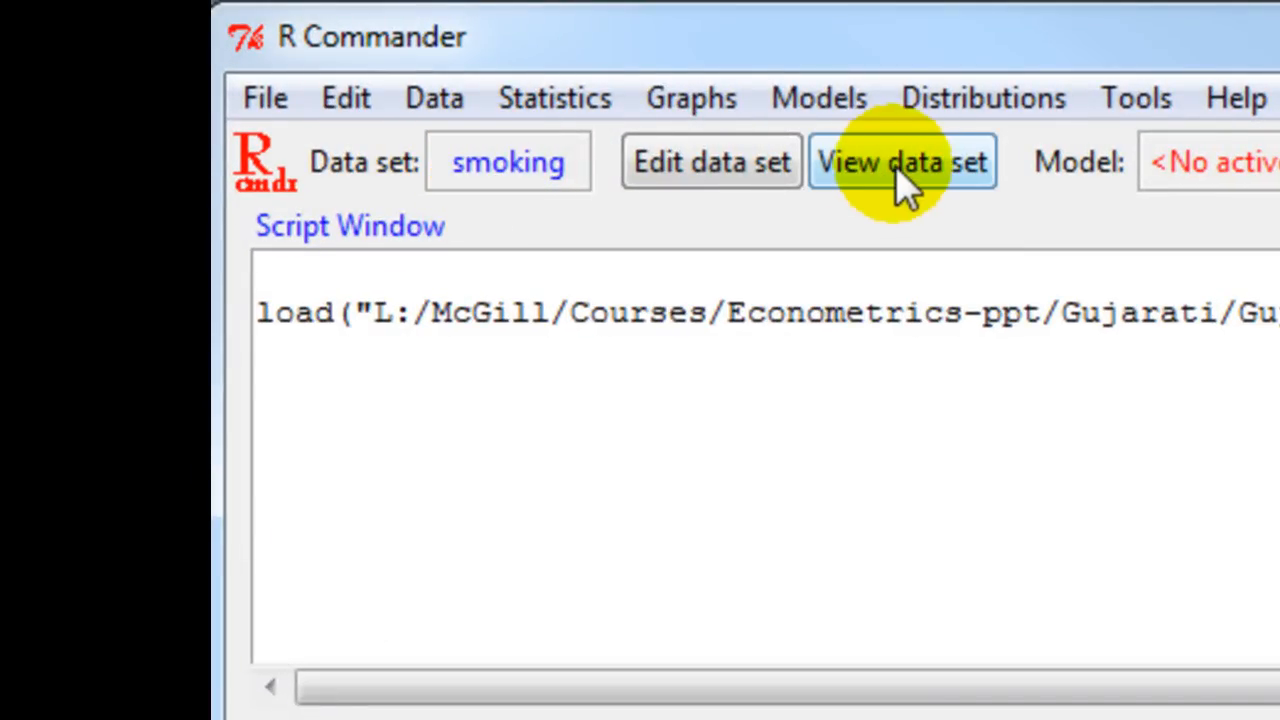
{"action": "left_click", "coordinate": [901, 161]}
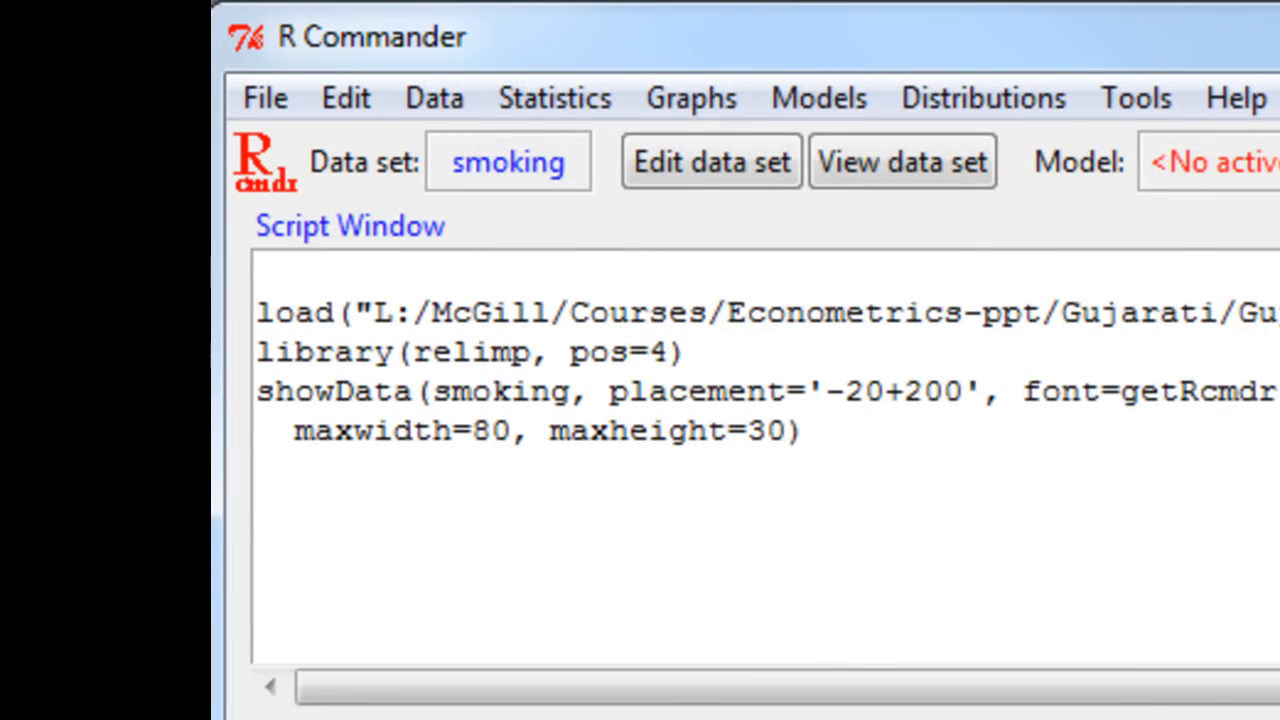
{"action": "left_click", "coordinate": [899, 161]}
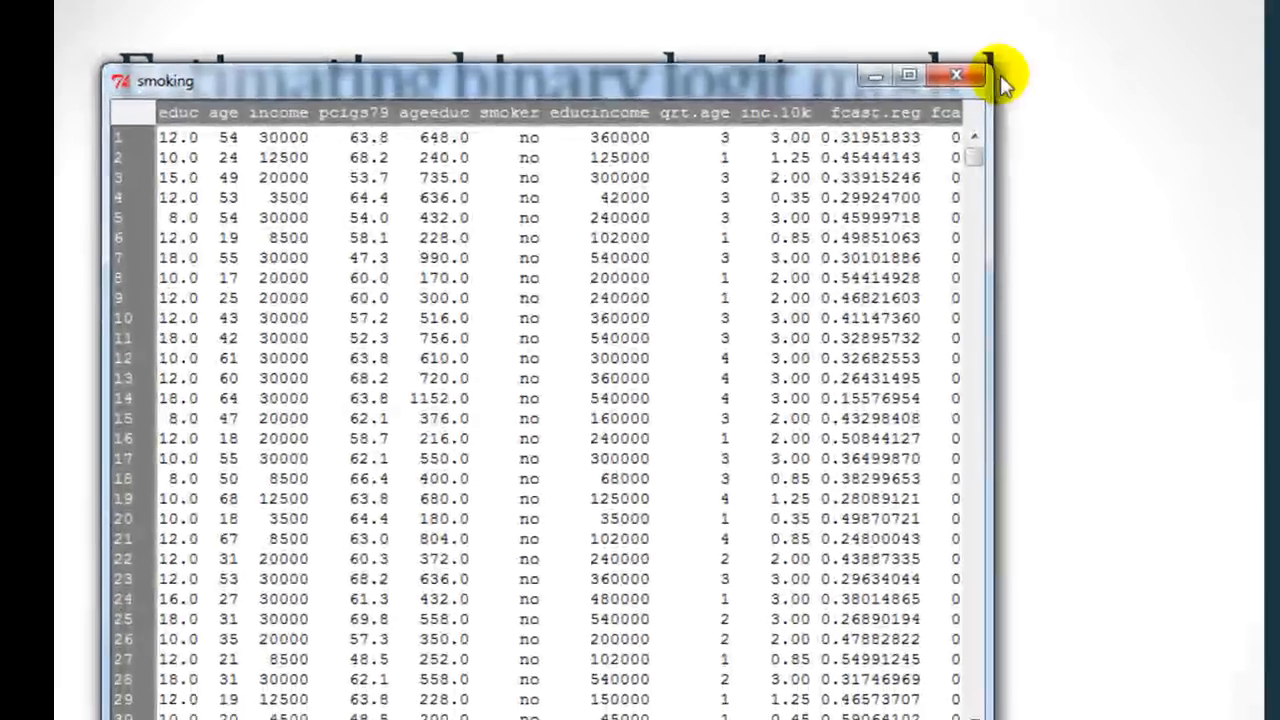
{"action": "left_click", "coordinate": [955, 74]}
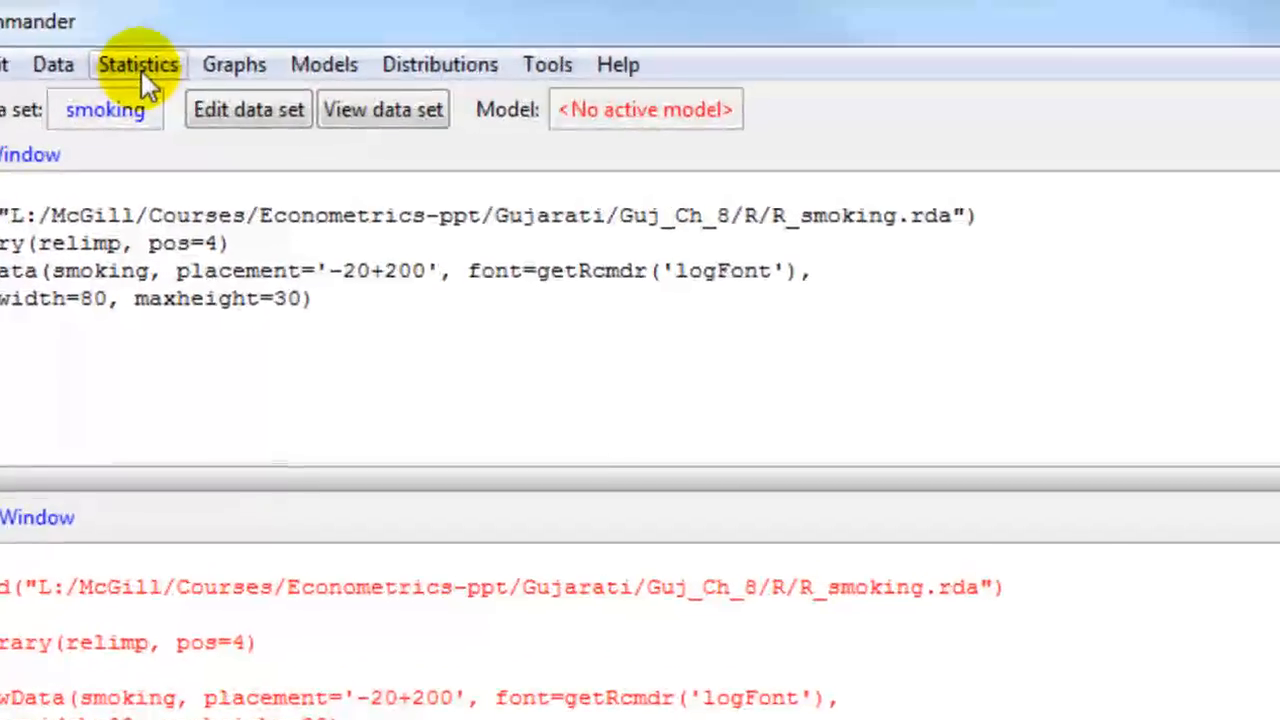
- Request Statistics > Summaries > Active data set for the smoking data
{"action": "left_click", "coordinate": [138, 64]}
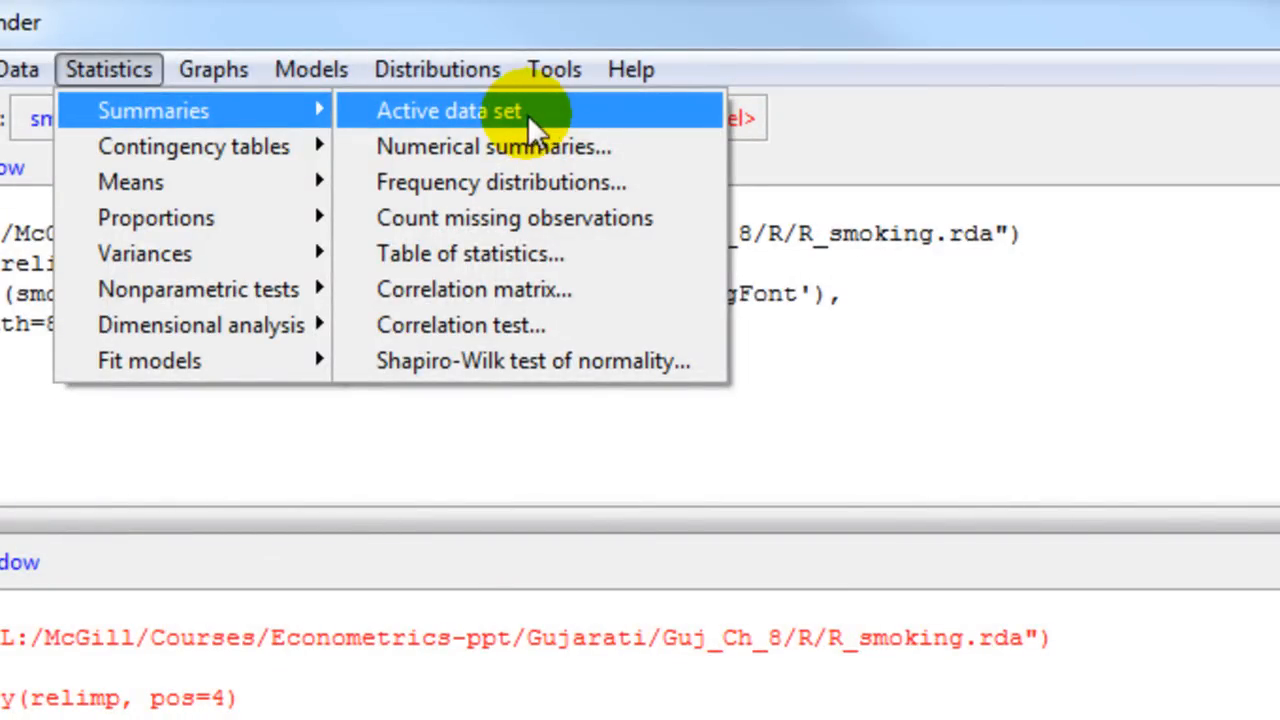
{"action": "mouse_move", "coordinate": [250, 110]}
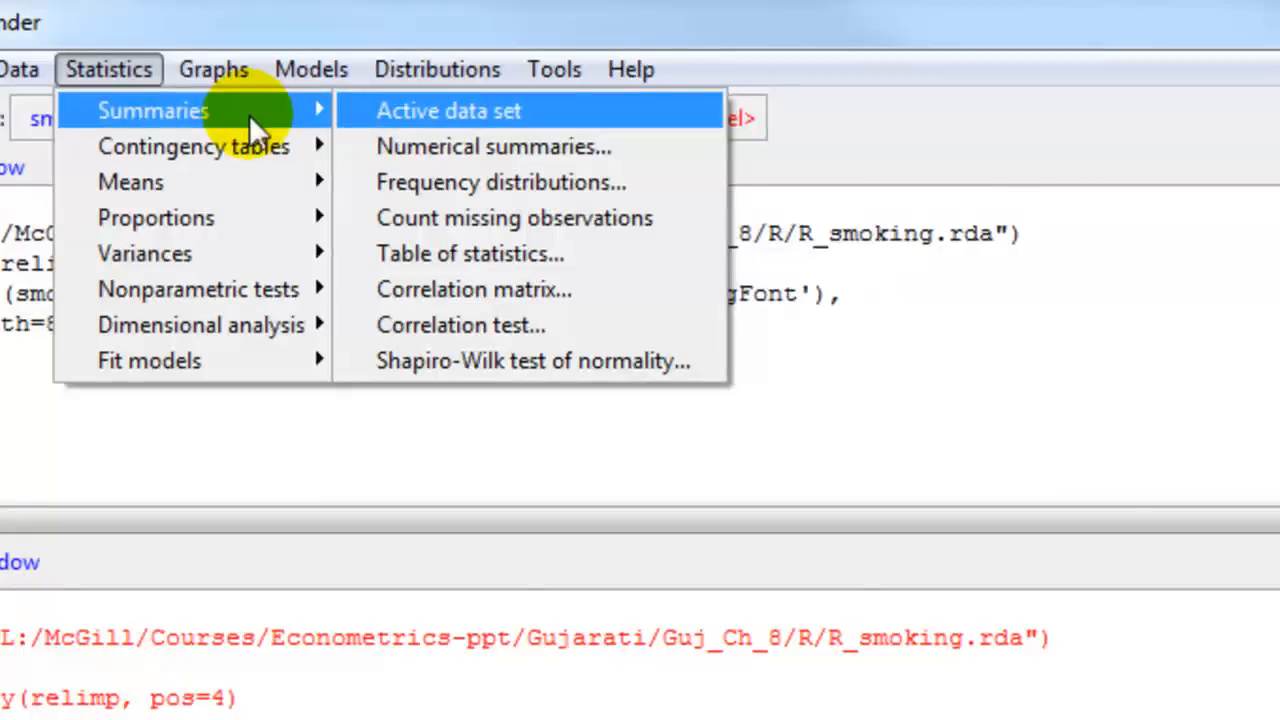
{"action": "left_click", "coordinate": [449, 110]}
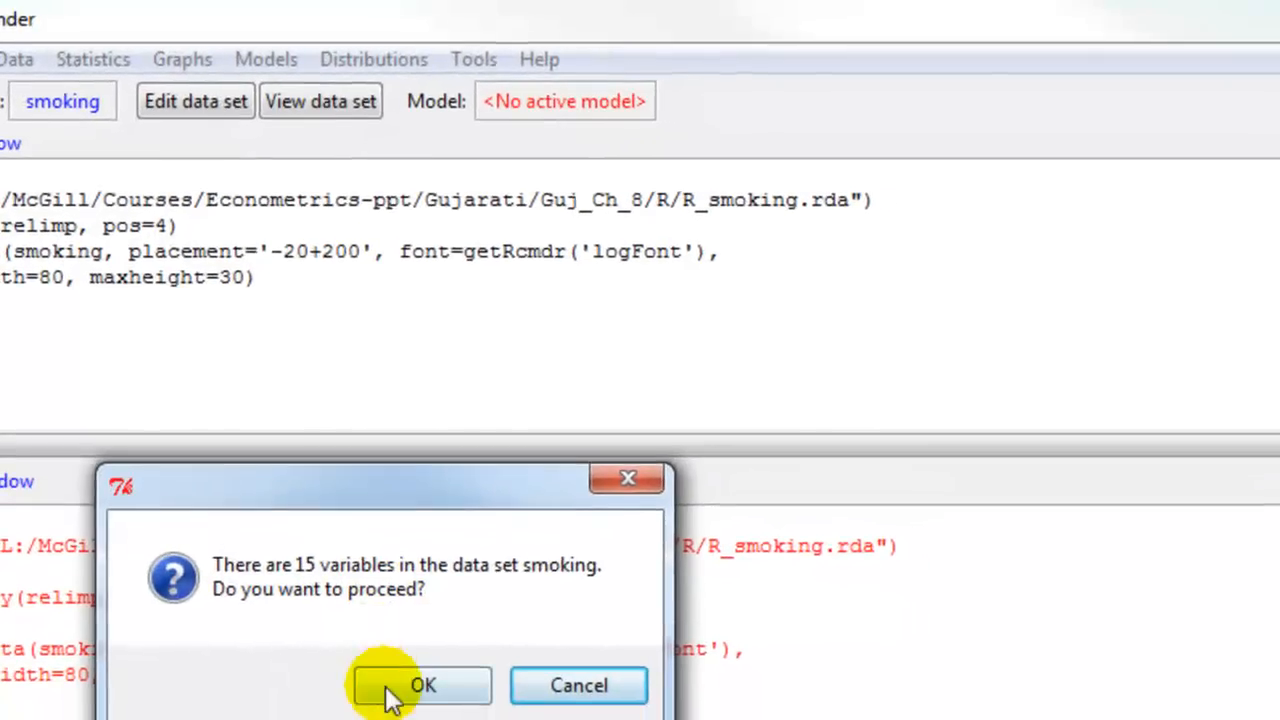
- Confirm summarizing all 15 variables to show summary(smoking) output
{"action": "left_click", "coordinate": [422, 685]}
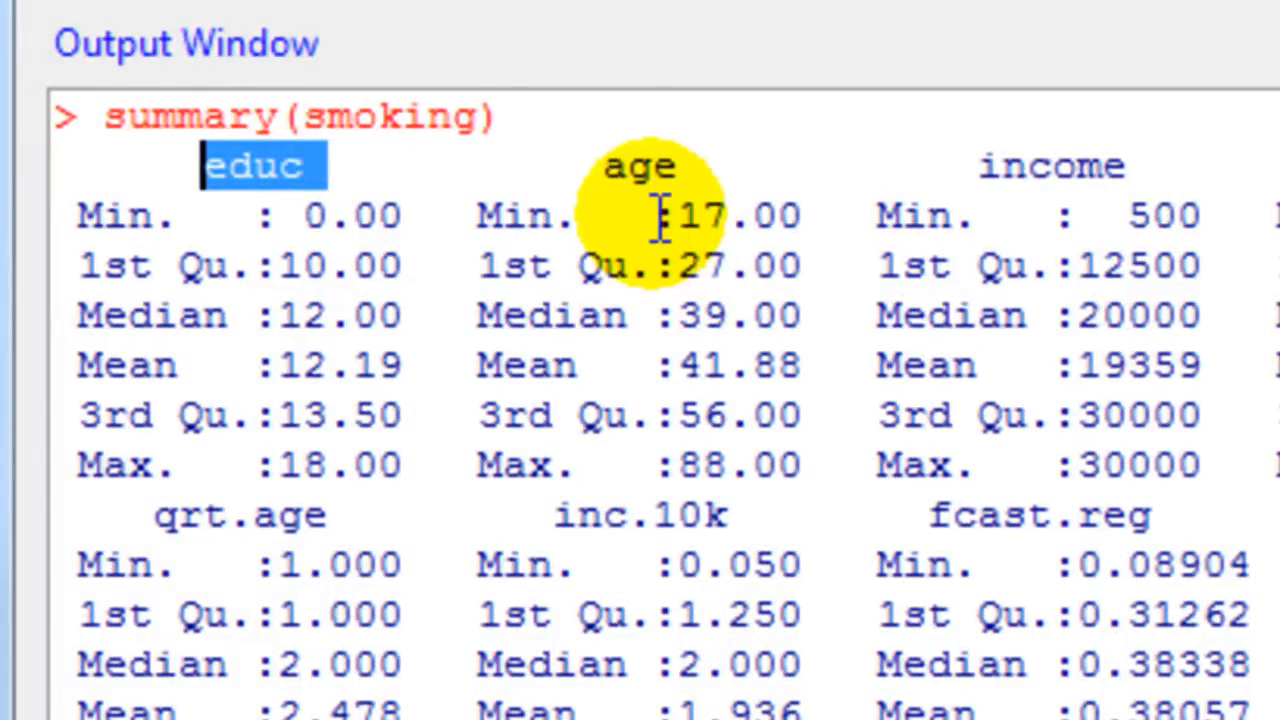
{"action": "mouse_move", "coordinate": [715, 465]}
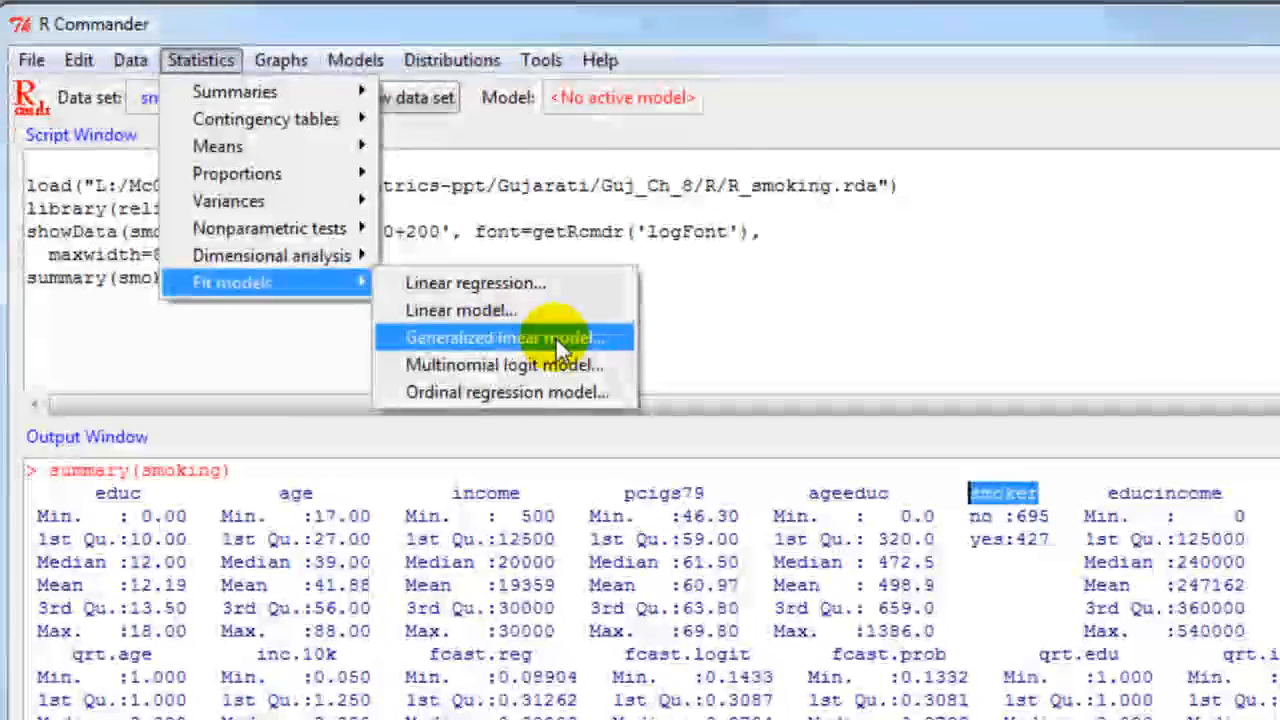
- Specify GLM with response smoker, predictors age, educ, inc.10k, pcigs79, binomial logit link
{"action": "left_click", "coordinate": [505, 337]}
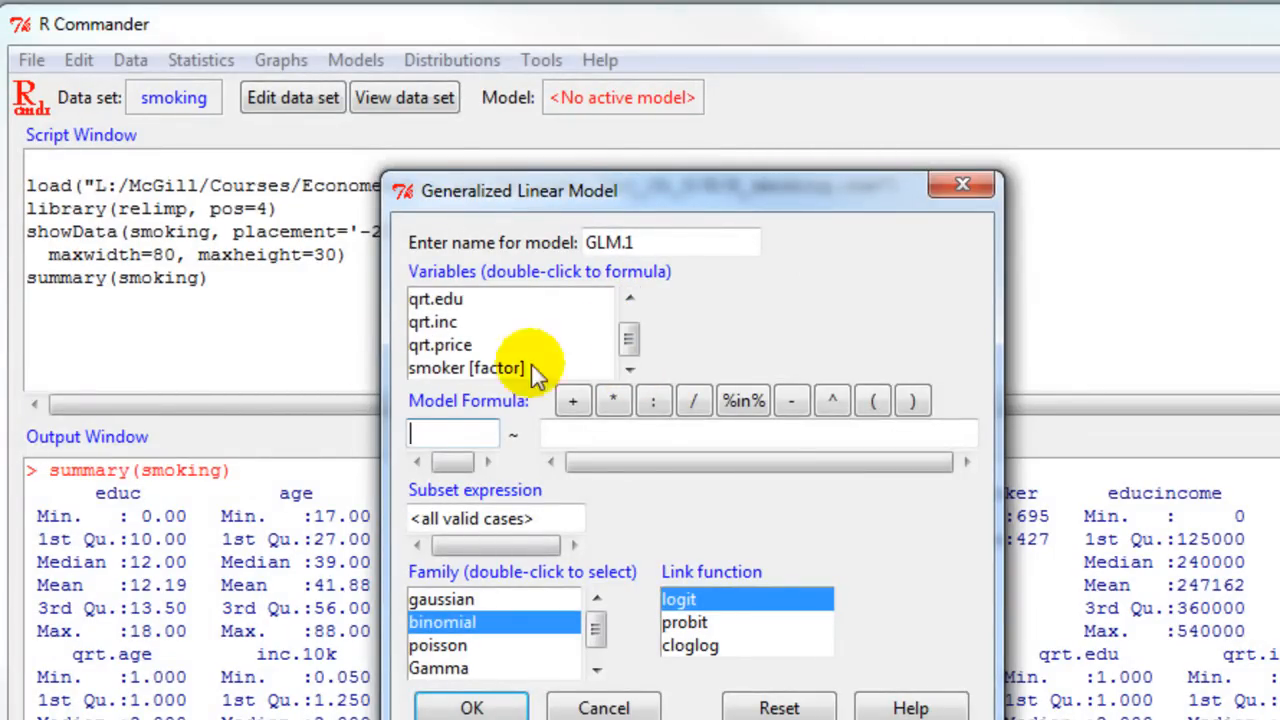
{"action": "double_click", "coordinate": [466, 367]}
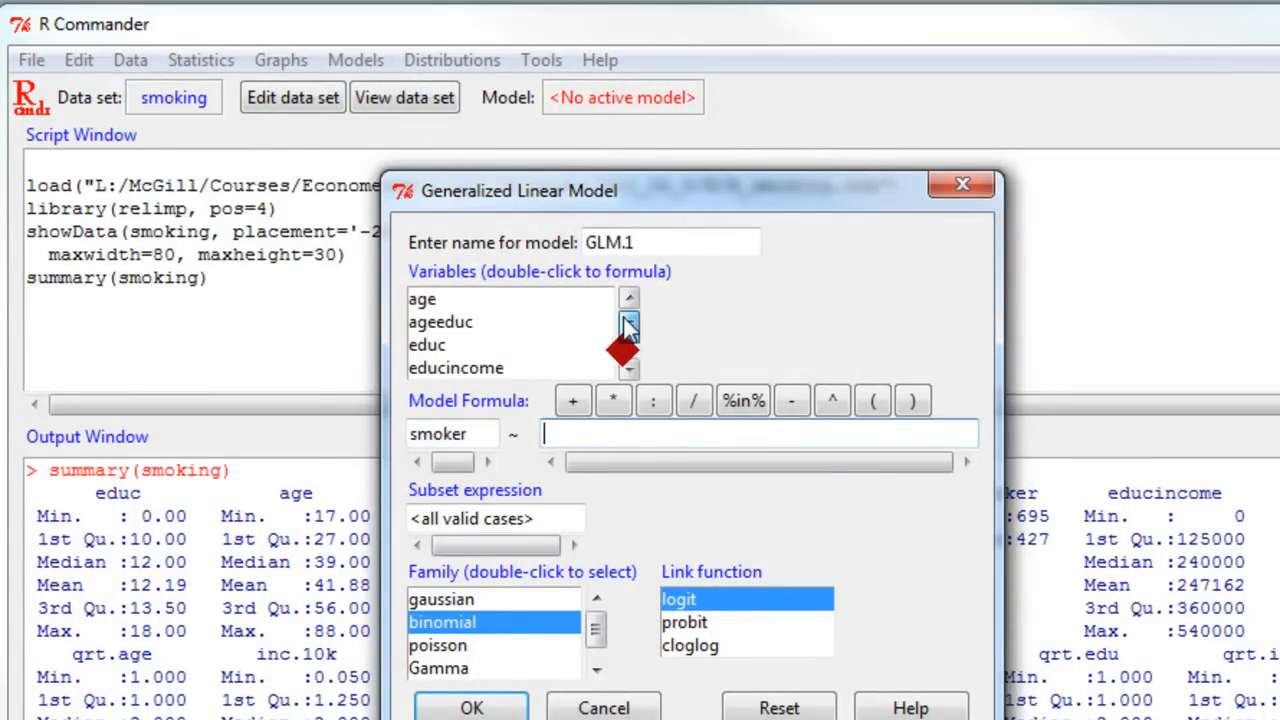
{"action": "double_click", "coordinate": [422, 298]}
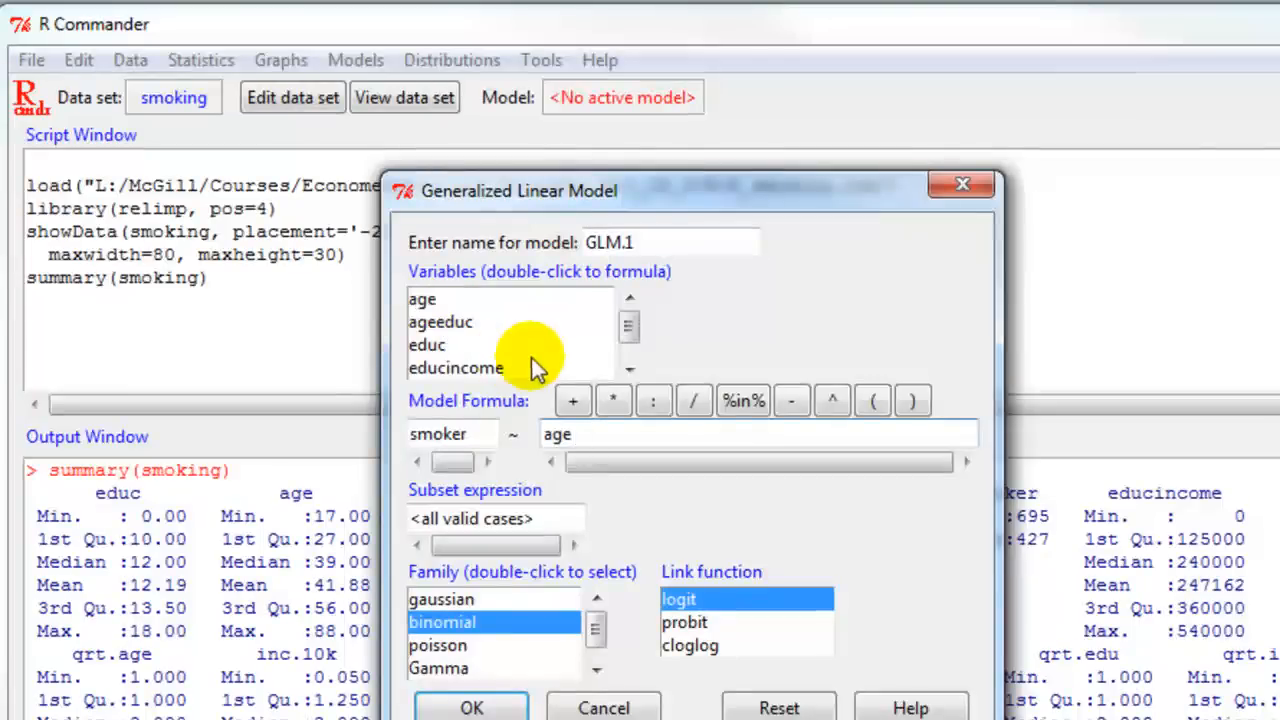
{"action": "double_click", "coordinate": [427, 344]}
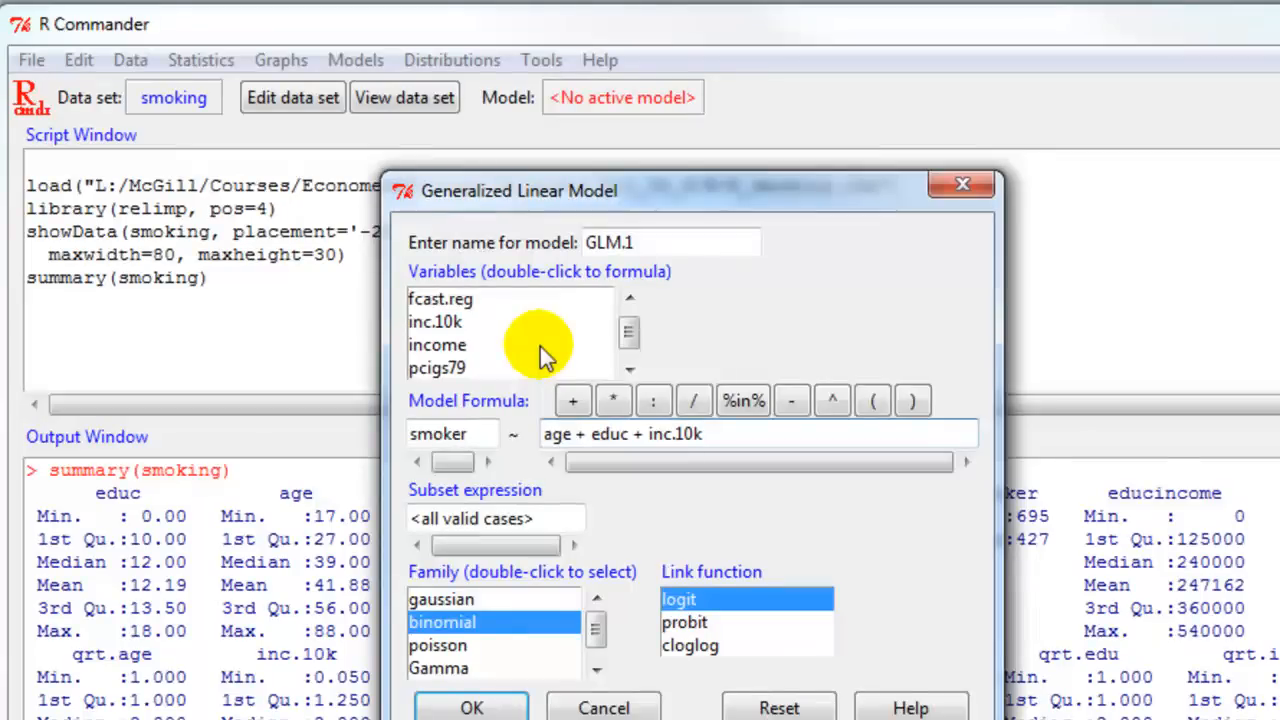
{"action": "left_click", "coordinate": [757, 433]}
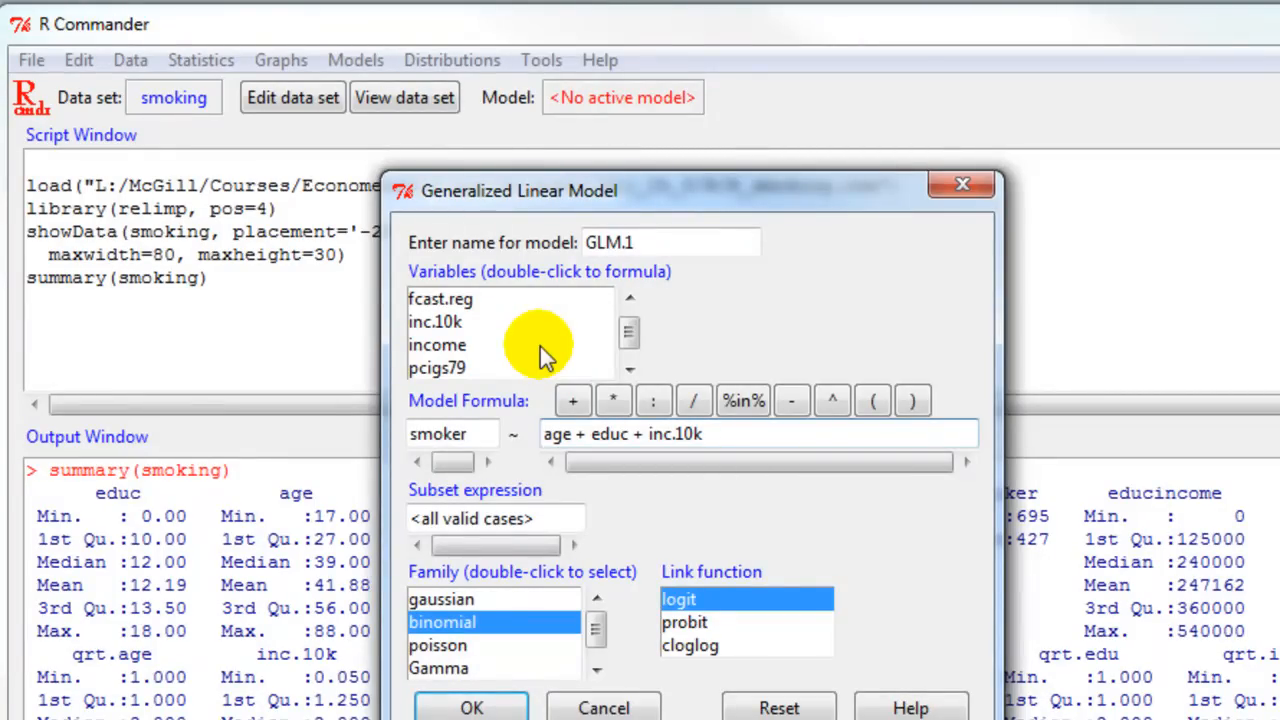
{"action": "double_click", "coordinate": [437, 367]}
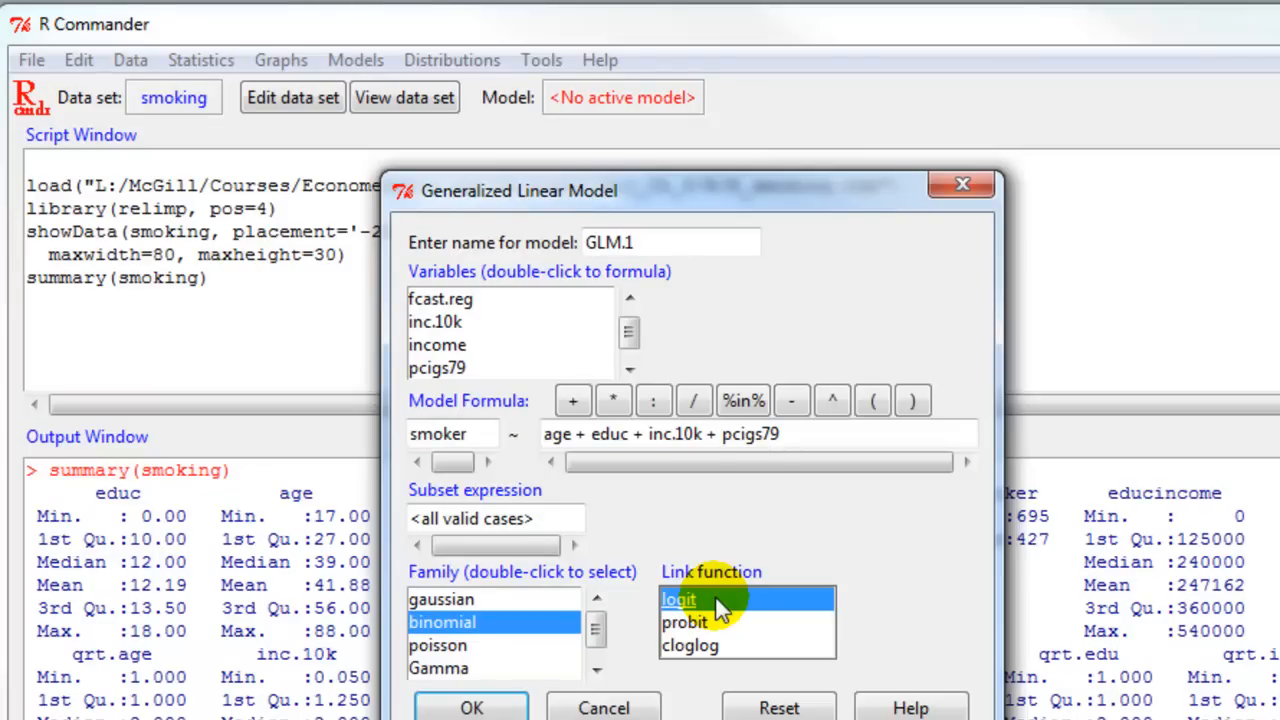
{"action": "left_click", "coordinate": [685, 621]}
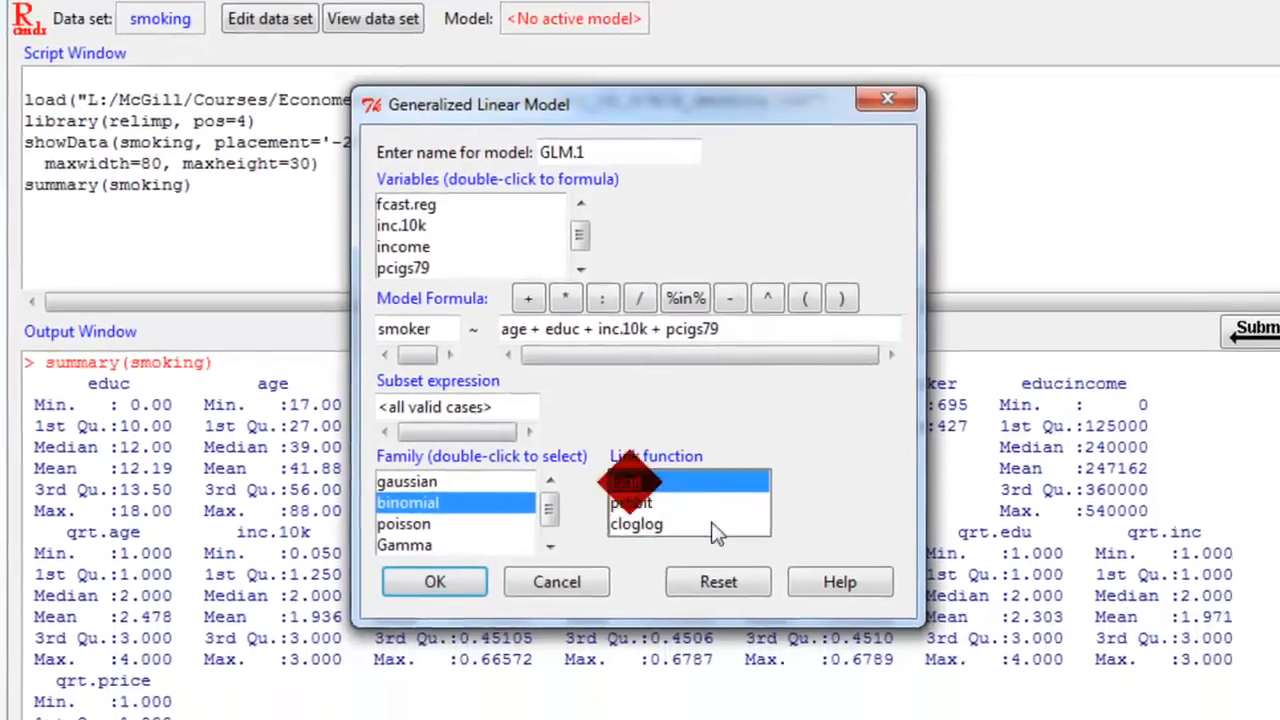
{"action": "left_click", "coordinate": [434, 582]}
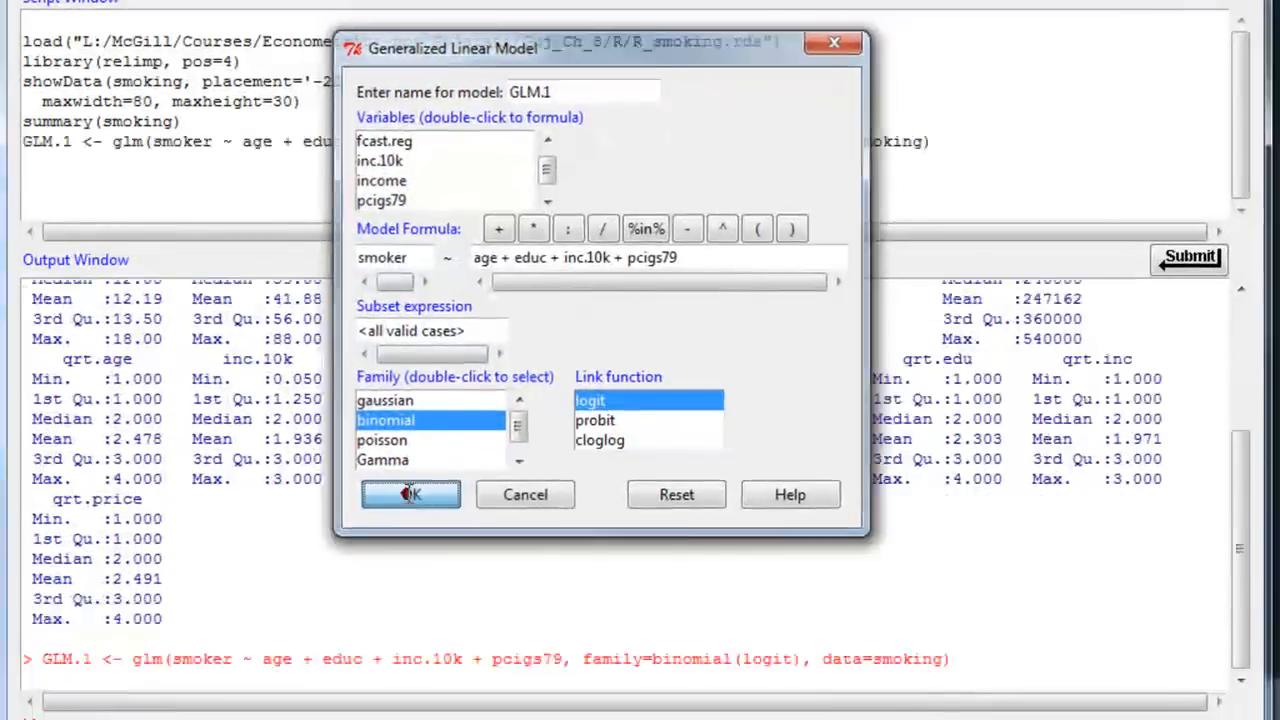
- Submit the GLM.1 model and view its coefficients summary with AIC 1457.3
{"action": "left_click", "coordinate": [410, 494]}
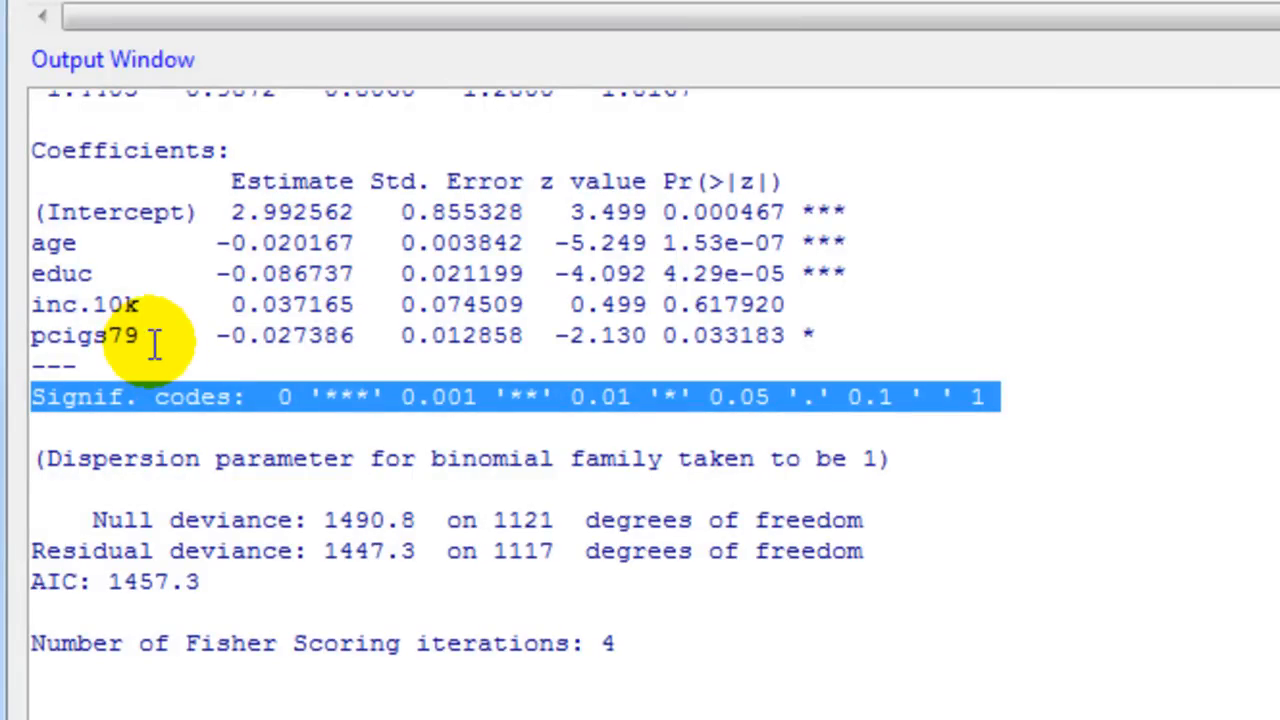
{"action": "mouse_move", "coordinate": [355, 315]}
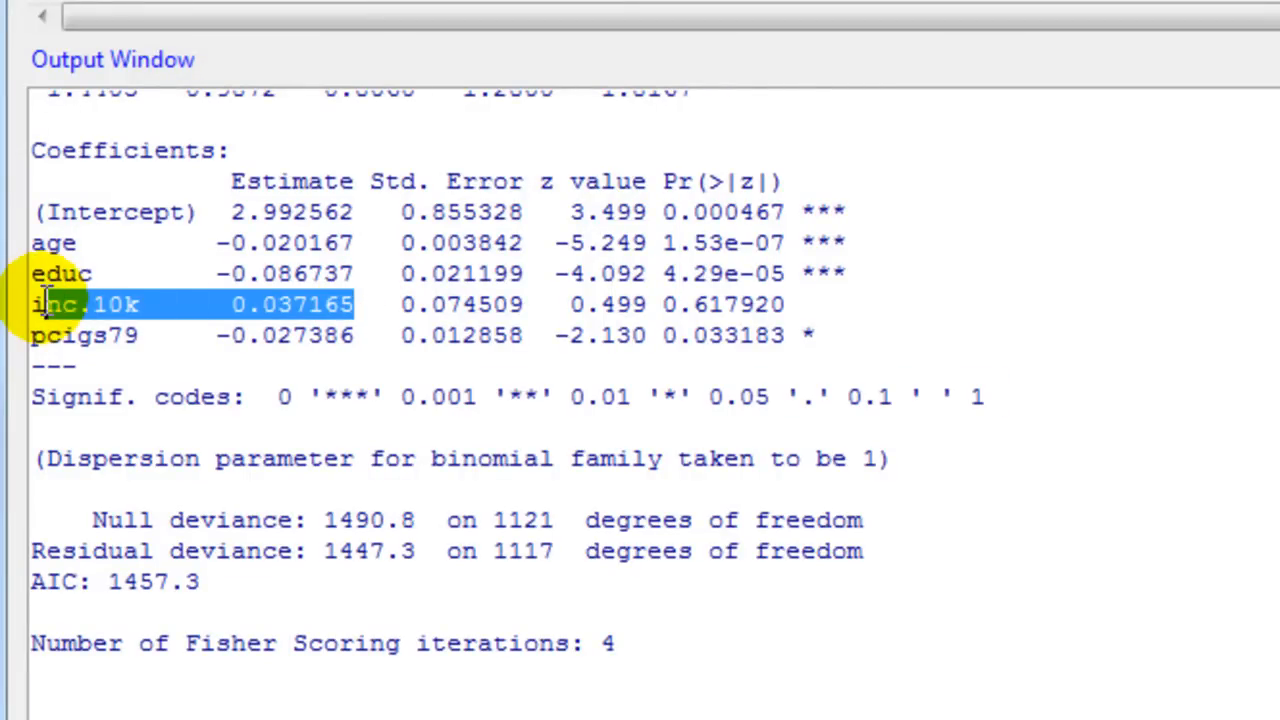
{"action": "mouse_move", "coordinate": [800, 315]}
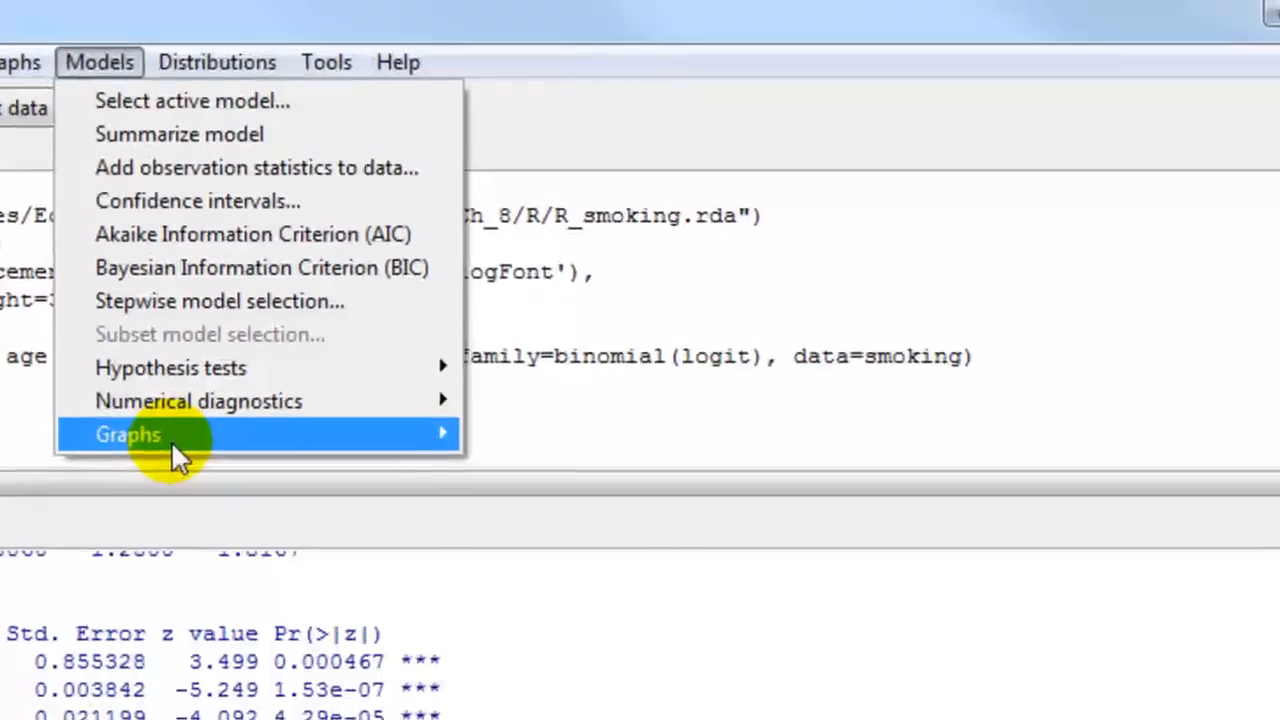
{"action": "mouse_move", "coordinate": [128, 438]}
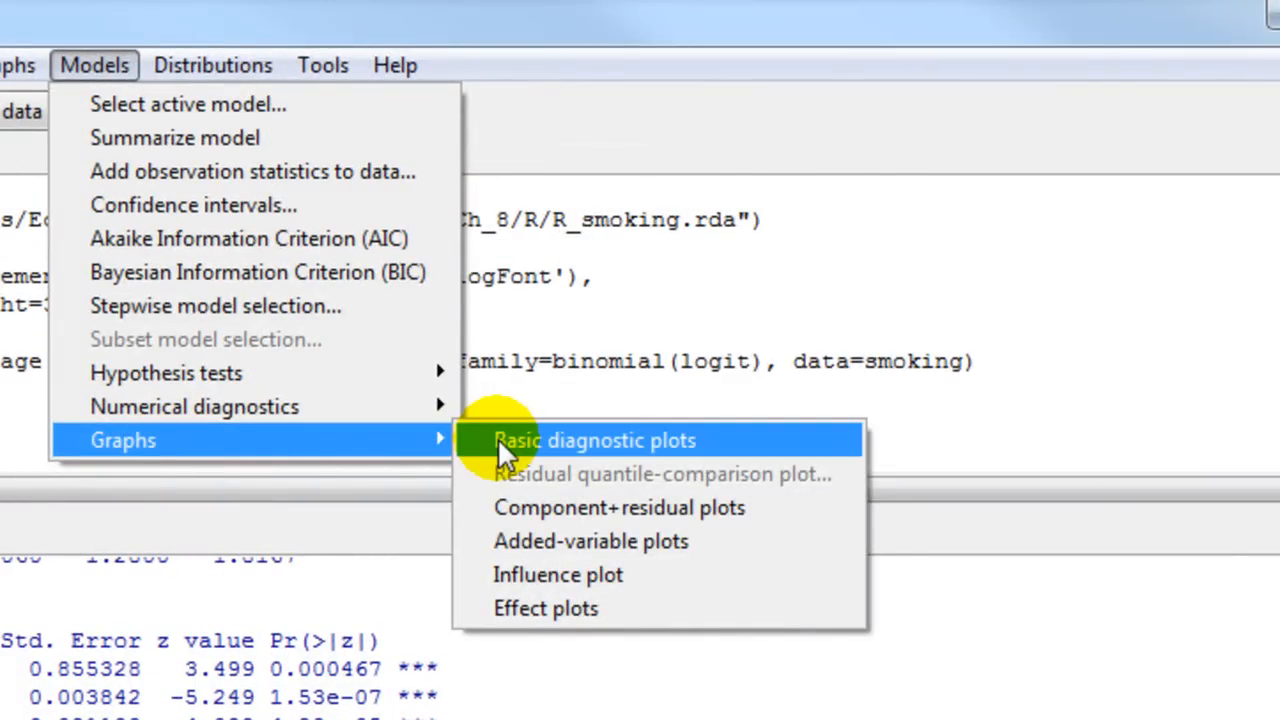
{"action": "mouse_move", "coordinate": [555, 541]}
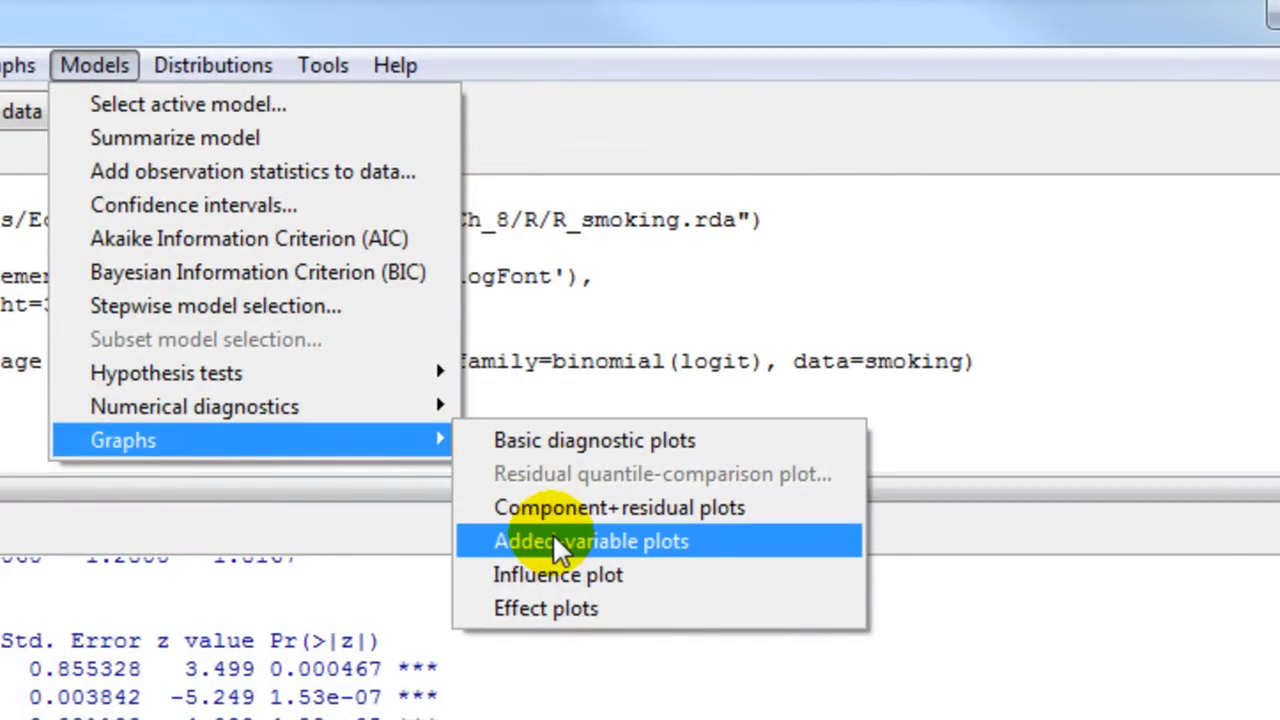
{"action": "mouse_move", "coordinate": [545, 608]}
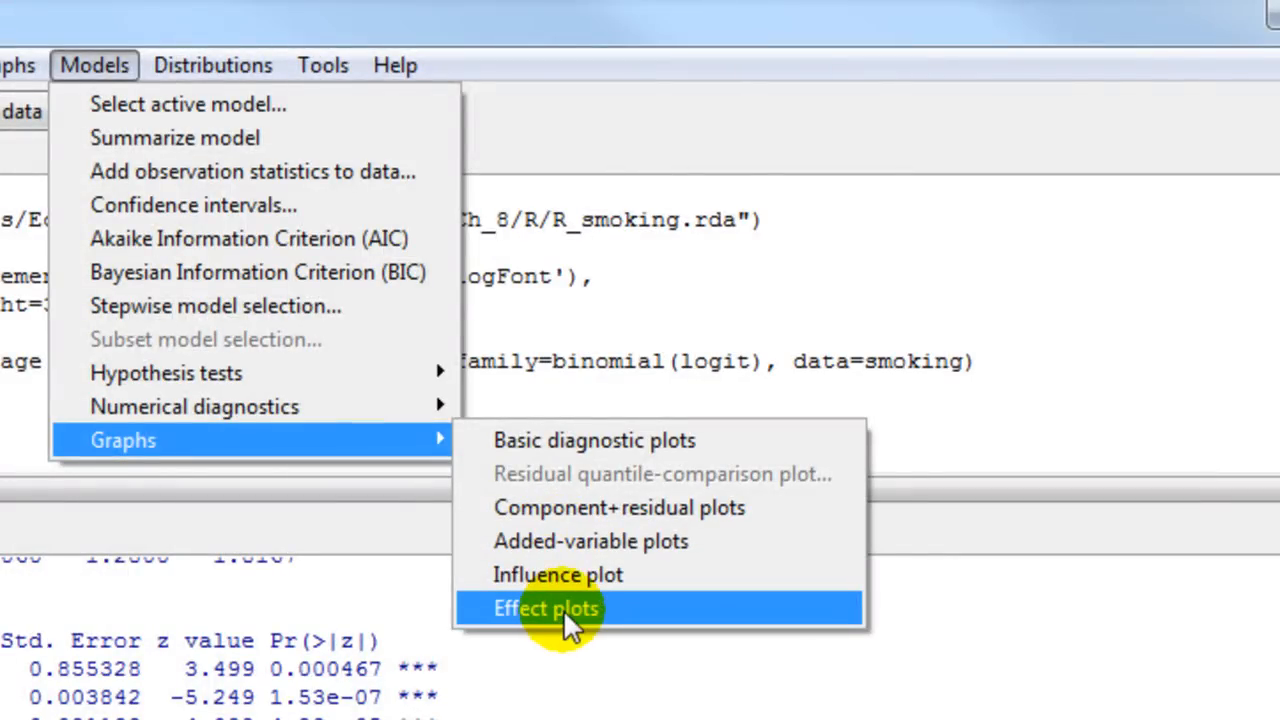
- Generate GLM.1 effect plots for age, educ, inc.10k and pcigs79
{"action": "left_click", "coordinate": [545, 608]}
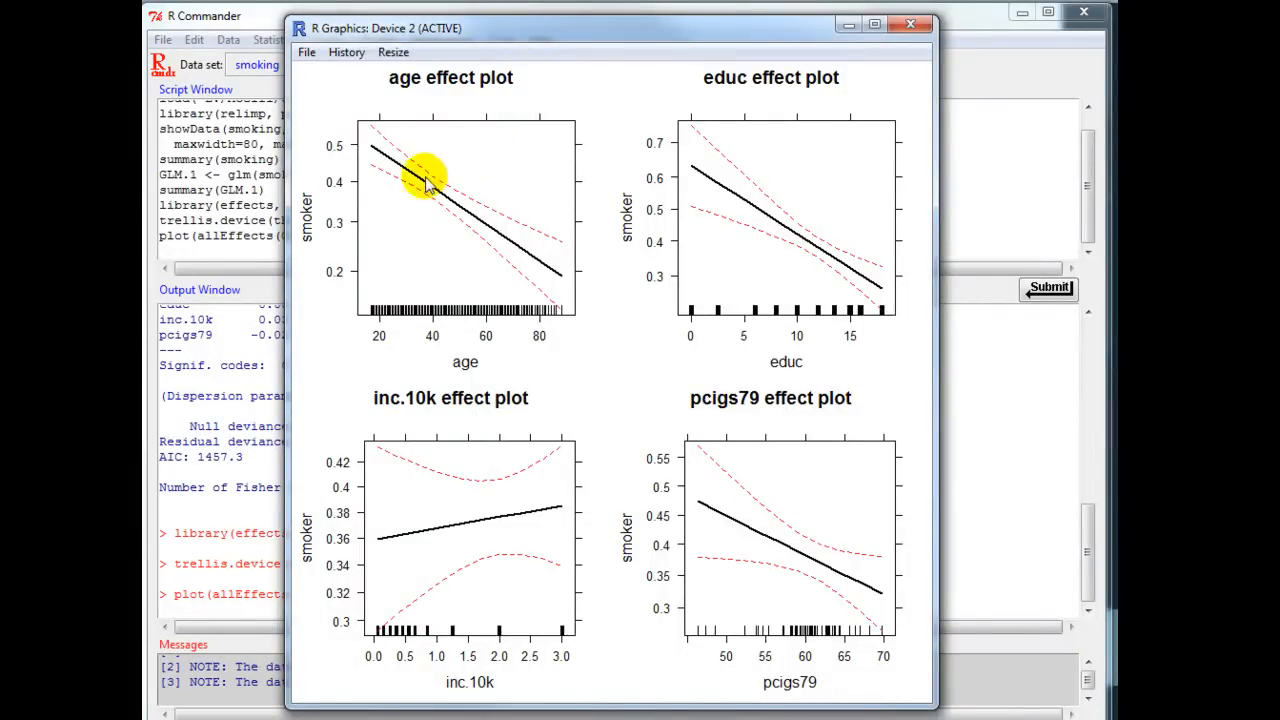
{"action": "mouse_move", "coordinate": [500, 268]}
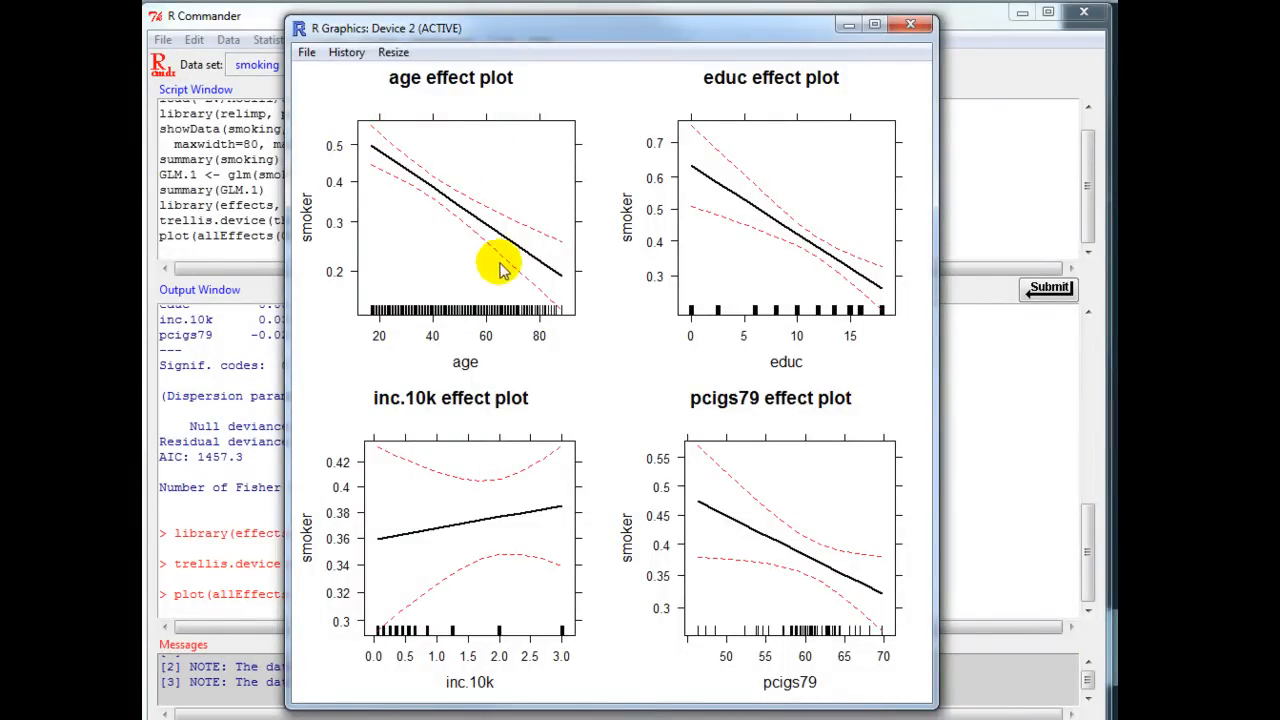
{"action": "mouse_move", "coordinate": [488, 240]}
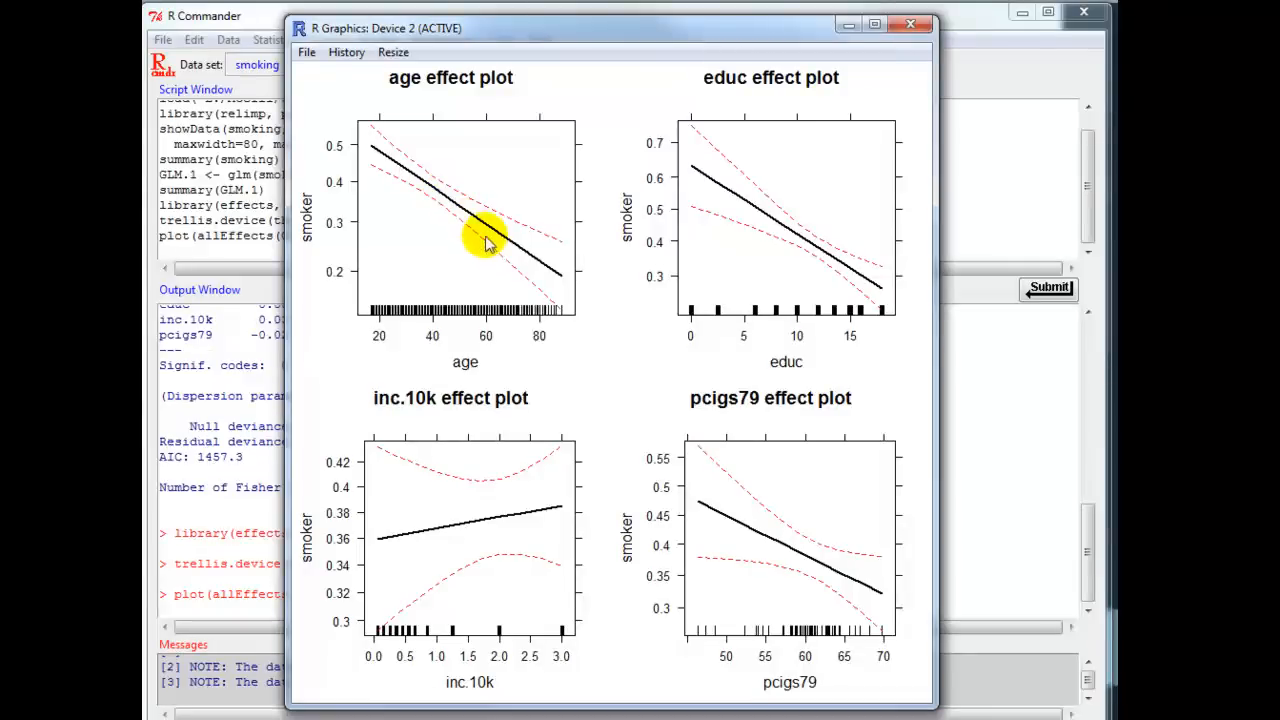
{"action": "mouse_move", "coordinate": [477, 113]}
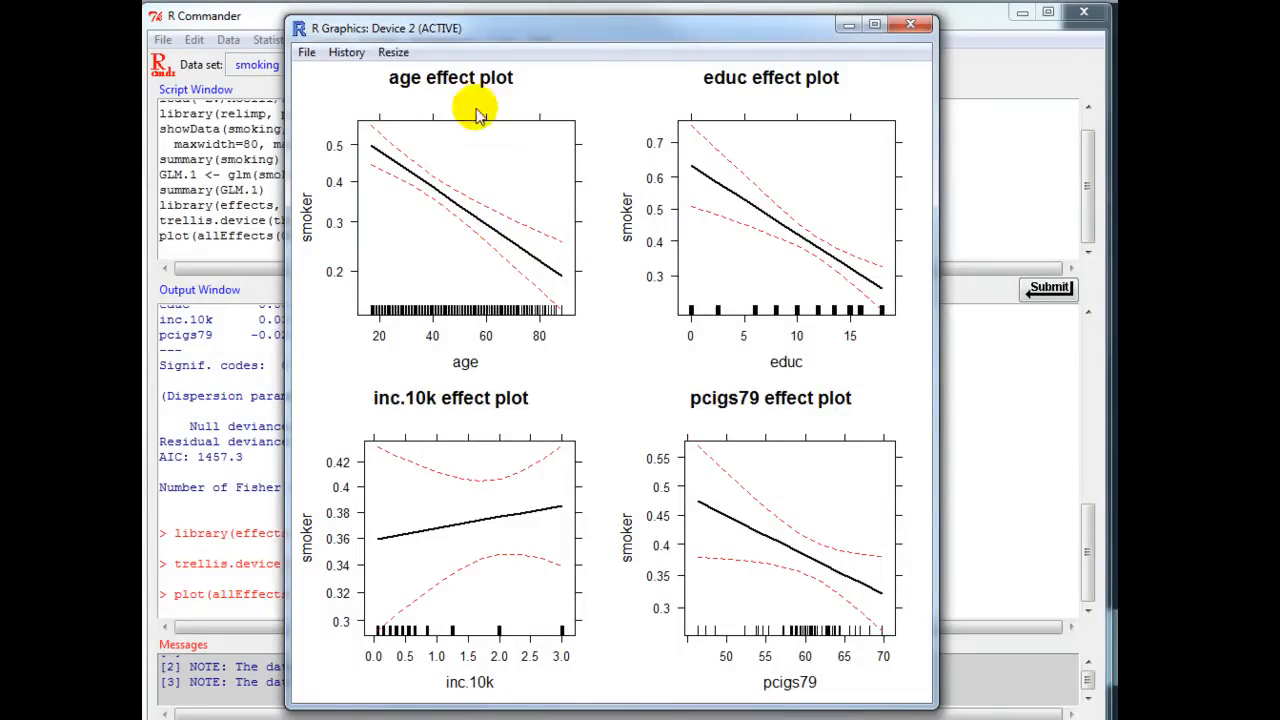
{"action": "mouse_move", "coordinate": [396, 190]}
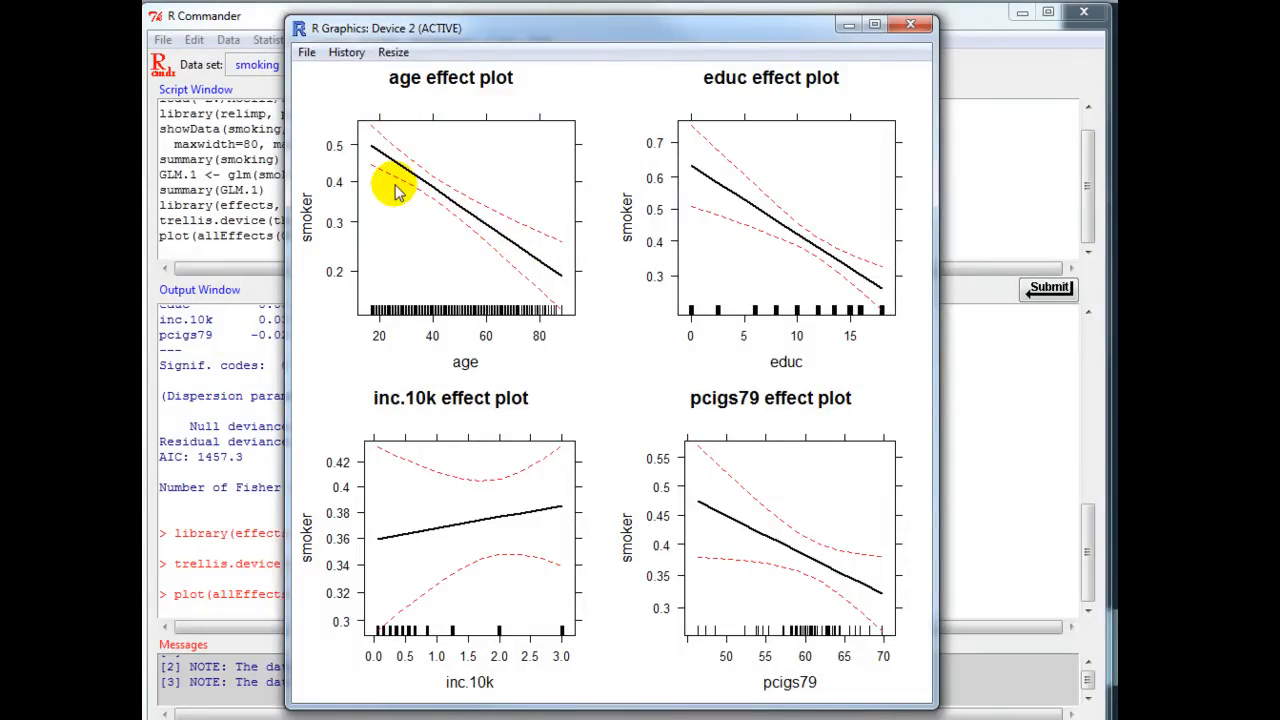
{"action": "mouse_move", "coordinate": [505, 195]}
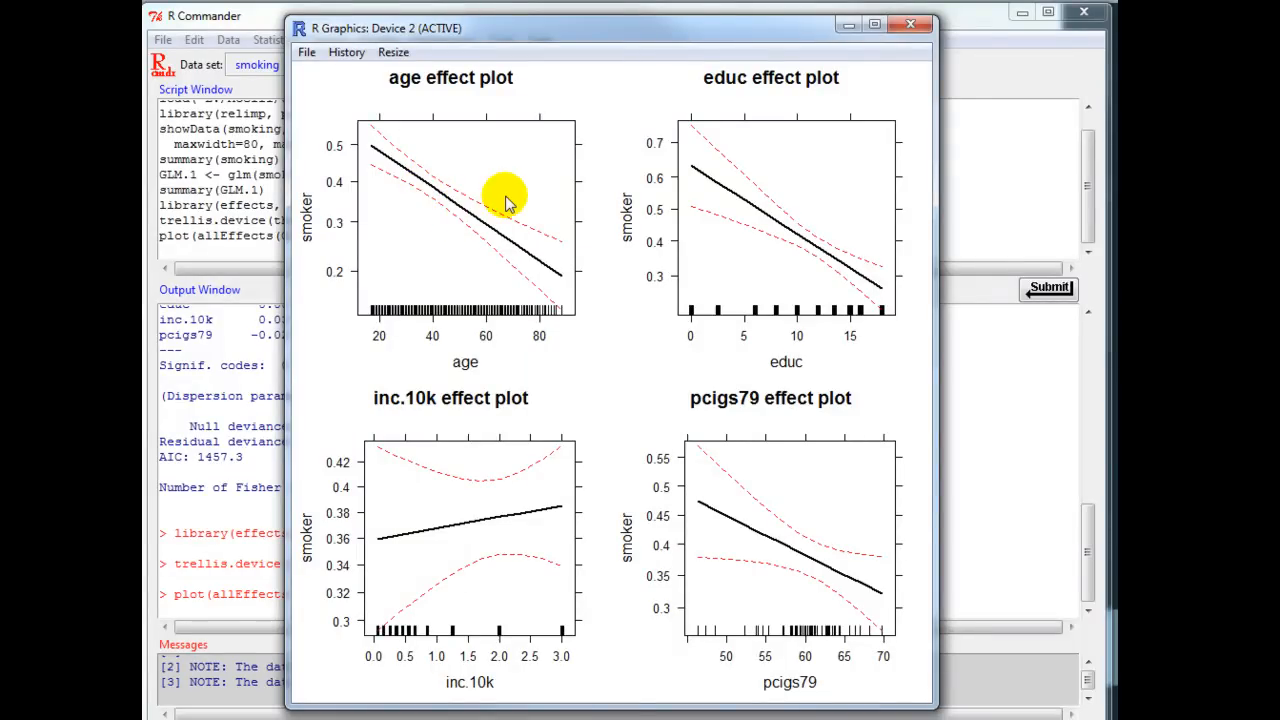
{"action": "mouse_move", "coordinate": [560, 285]}
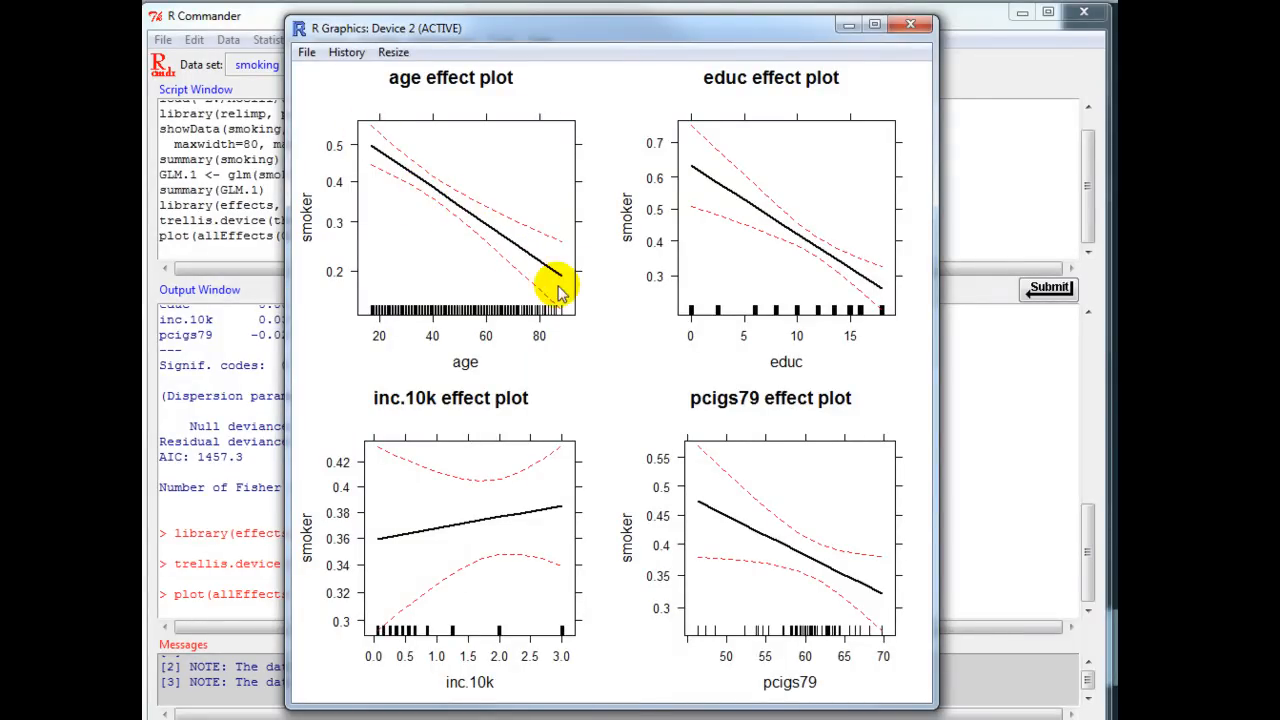
{"action": "mouse_move", "coordinate": [378, 337]}
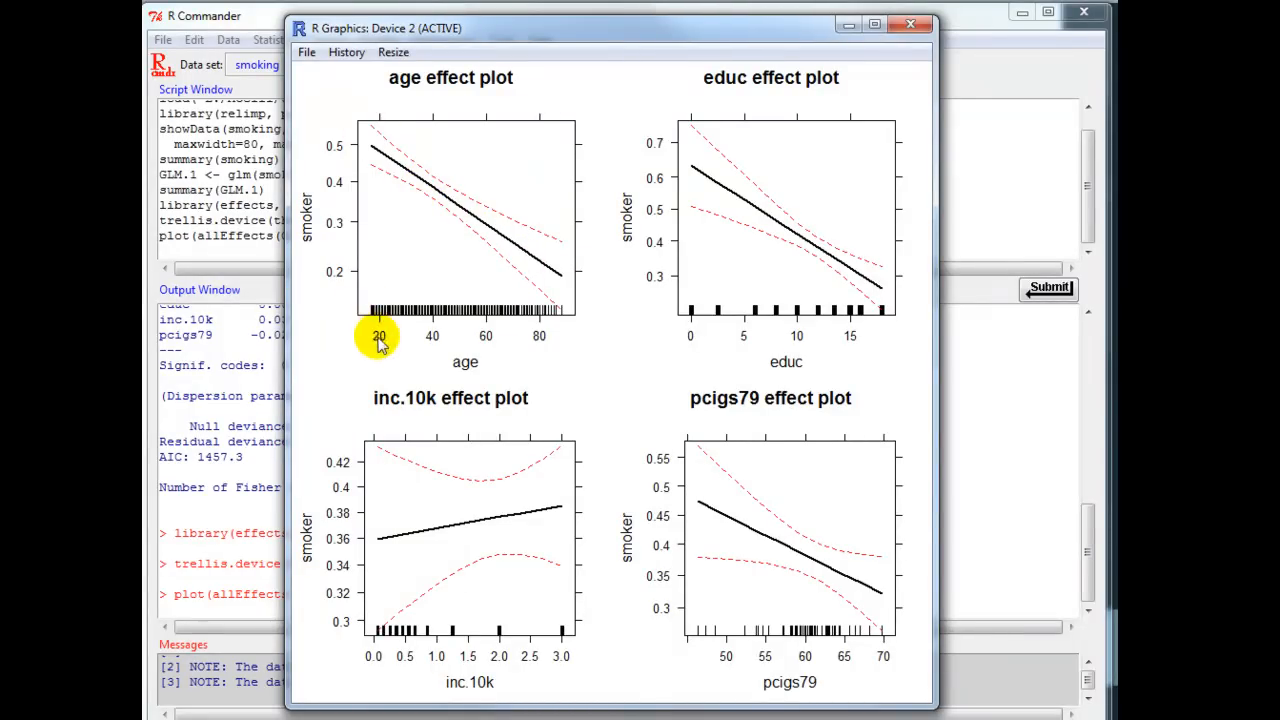
{"action": "mouse_move", "coordinate": [395, 165]}
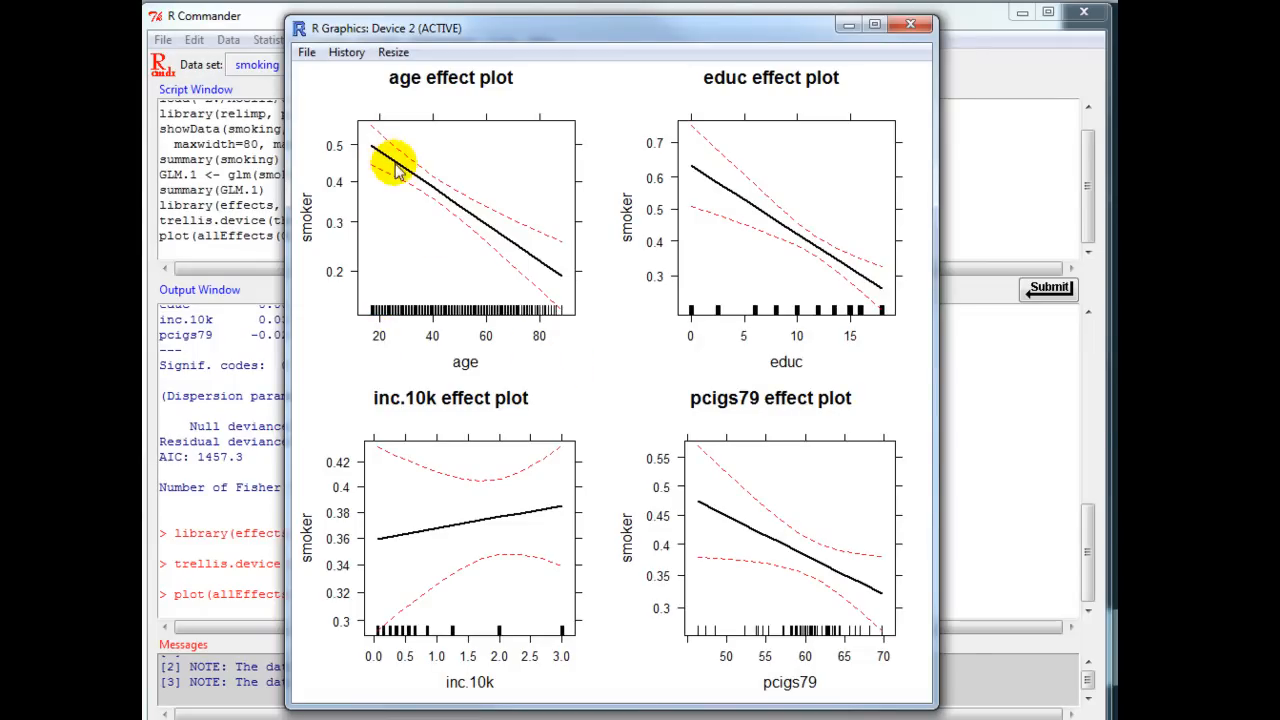
{"action": "mouse_move", "coordinate": [350, 290]}
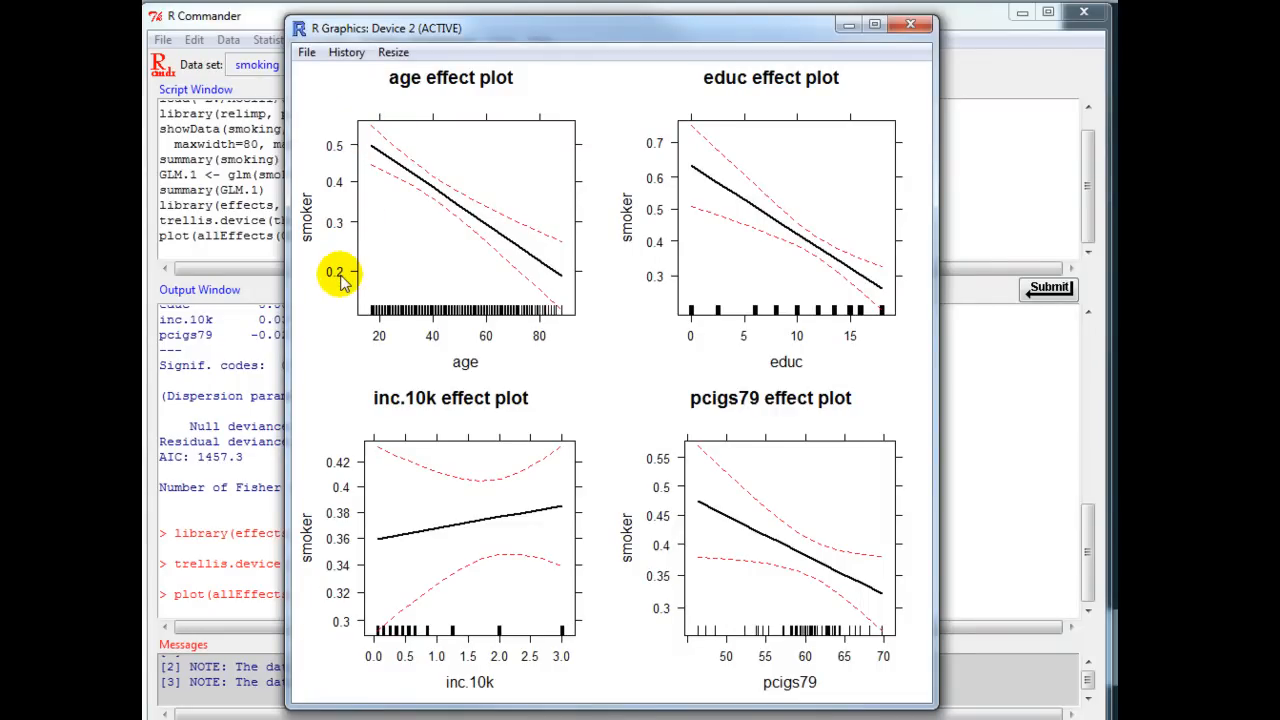
{"action": "mouse_move", "coordinate": [695, 220]}
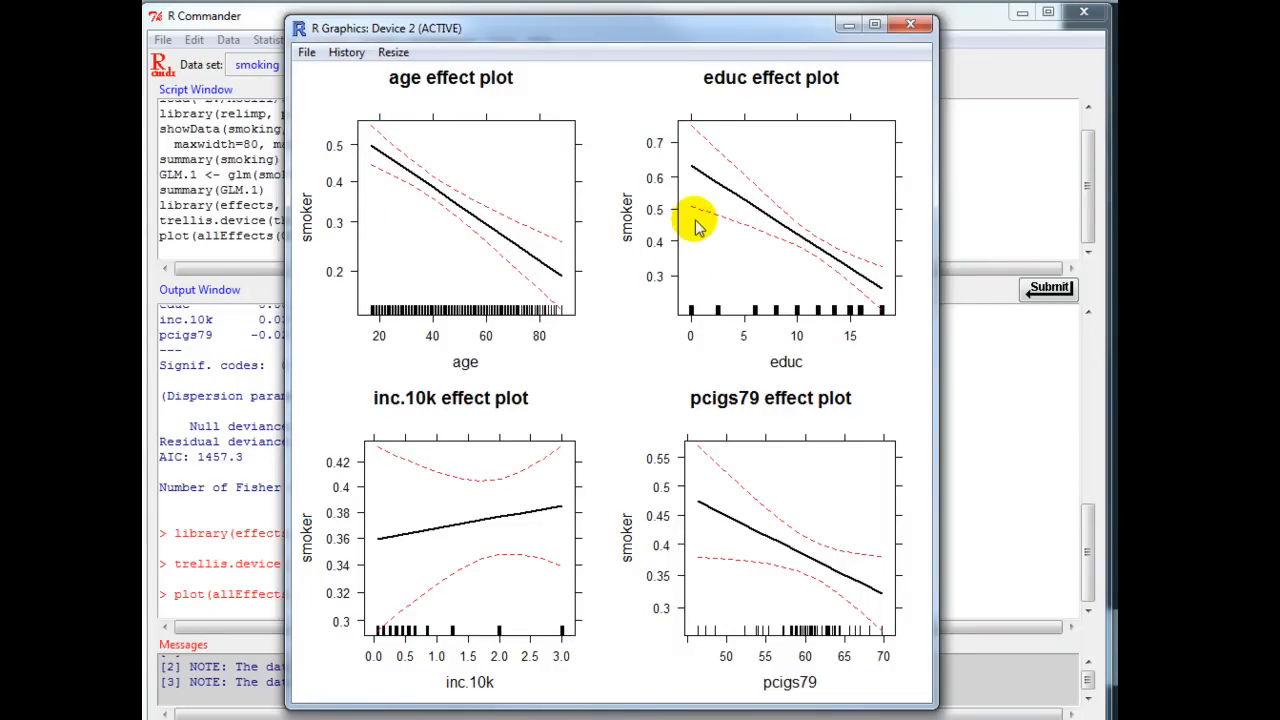
{"action": "mouse_move", "coordinate": [688, 212]}
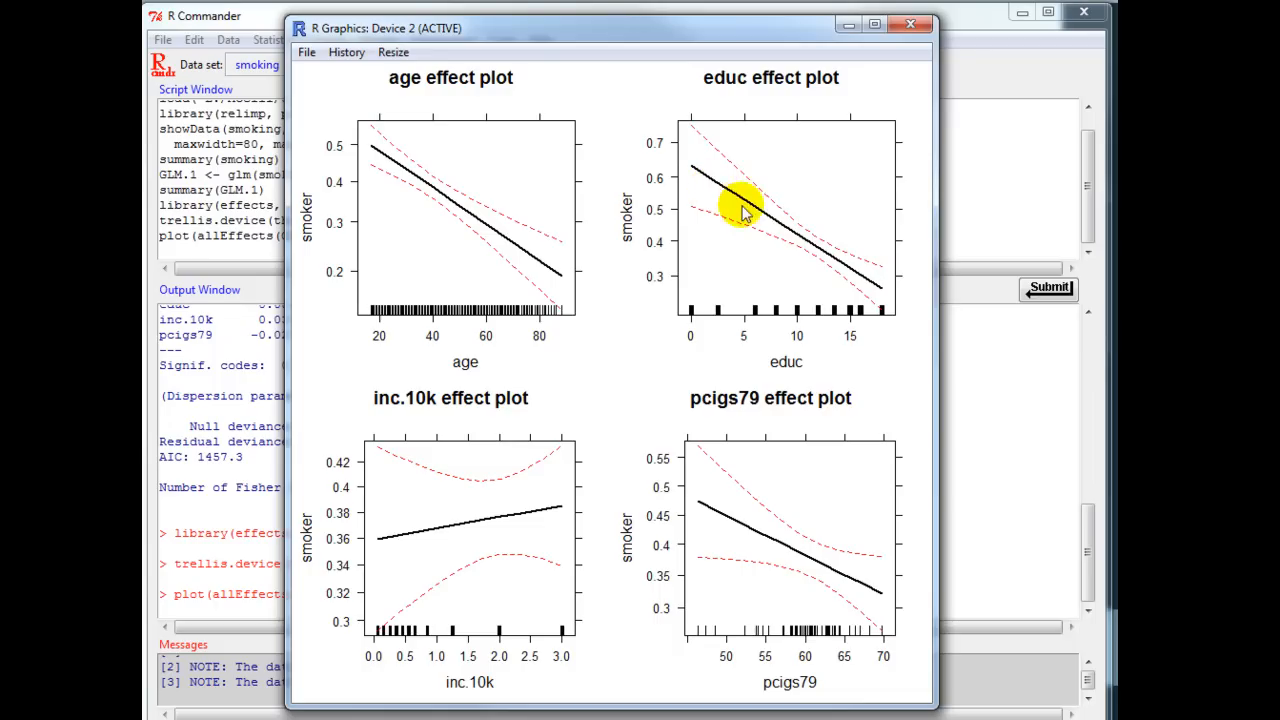
{"action": "mouse_move", "coordinate": [767, 440]}
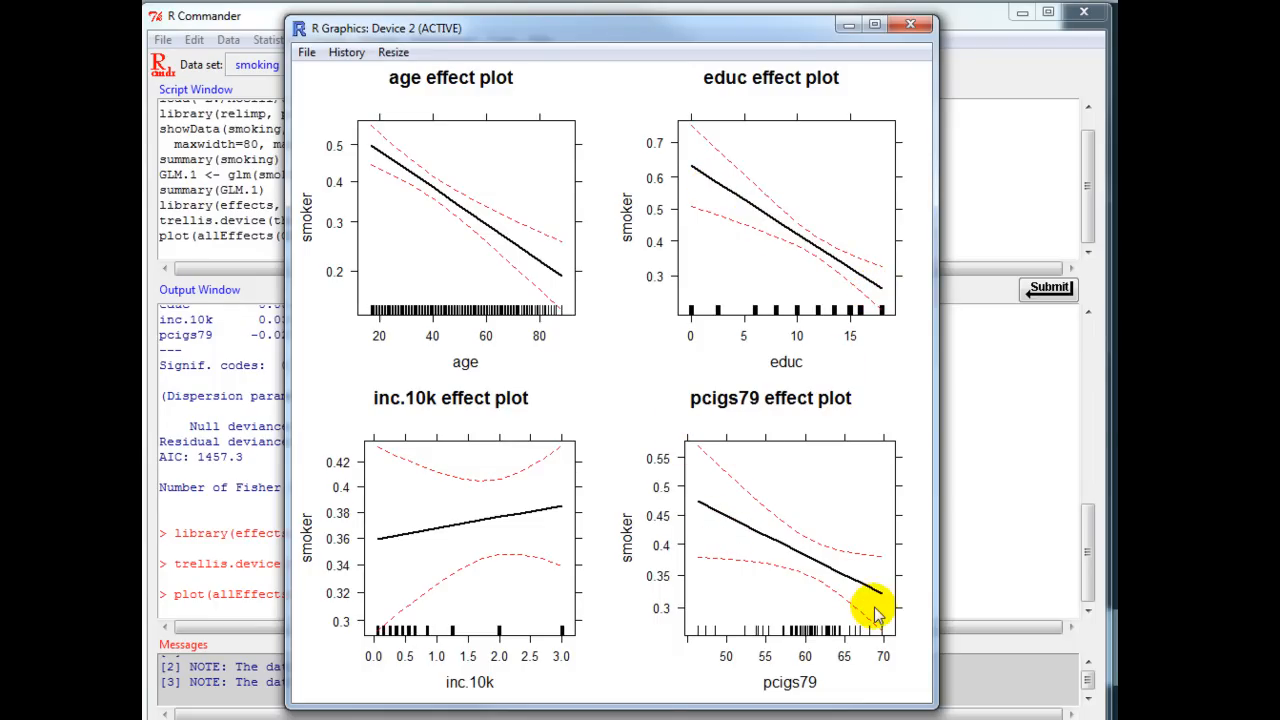
{"action": "mouse_move", "coordinate": [388, 548]}
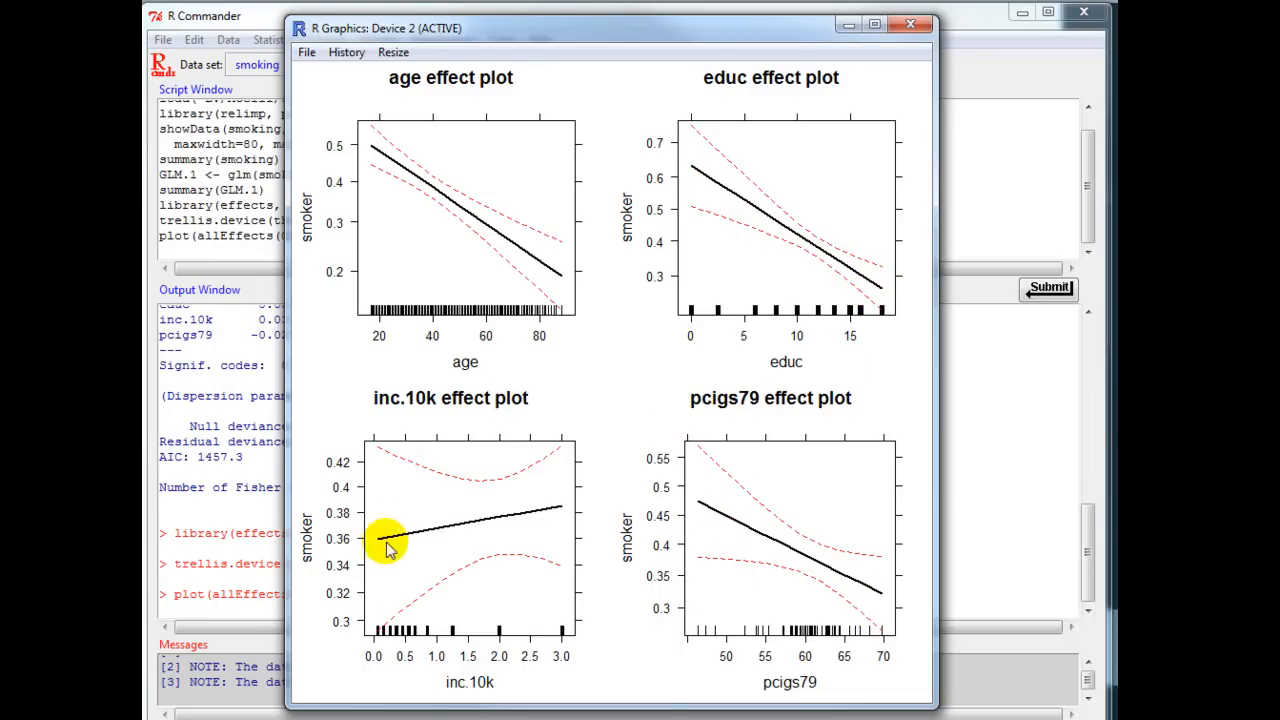
{"action": "mouse_move", "coordinate": [390, 488]}
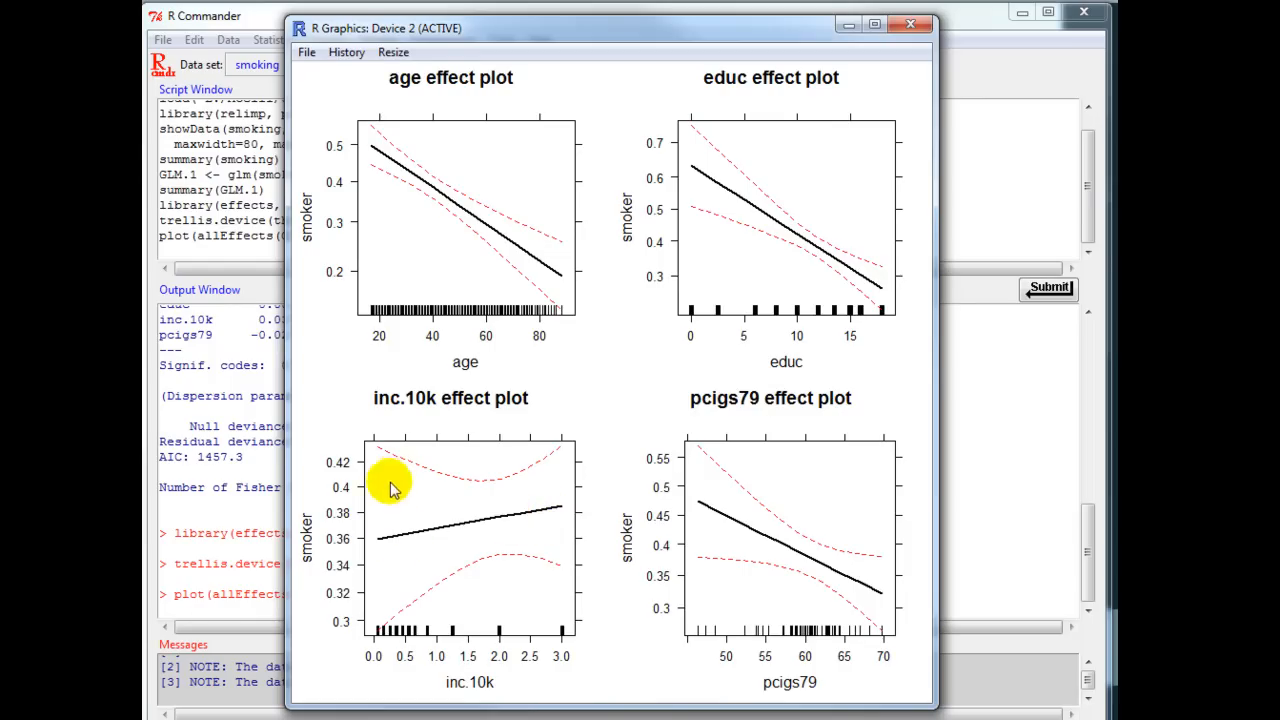
{"action": "mouse_move", "coordinate": [385, 458]}
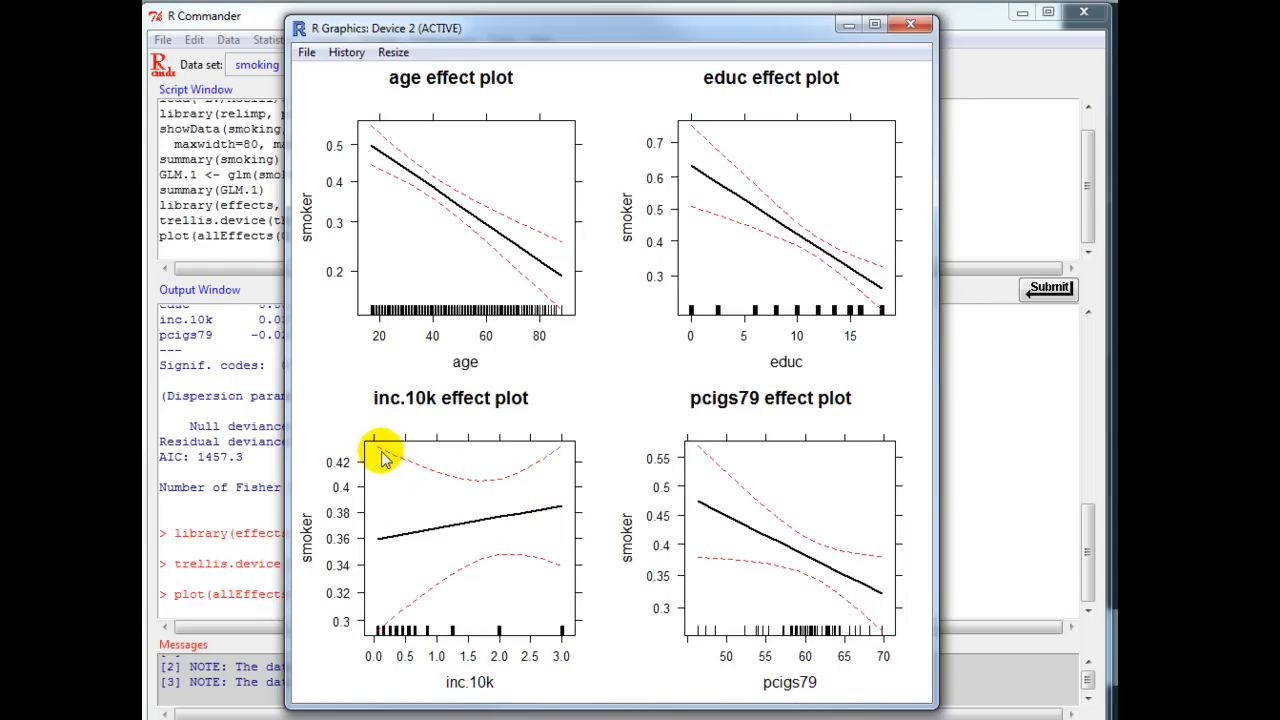
{"action": "mouse_move", "coordinate": [560, 588]}
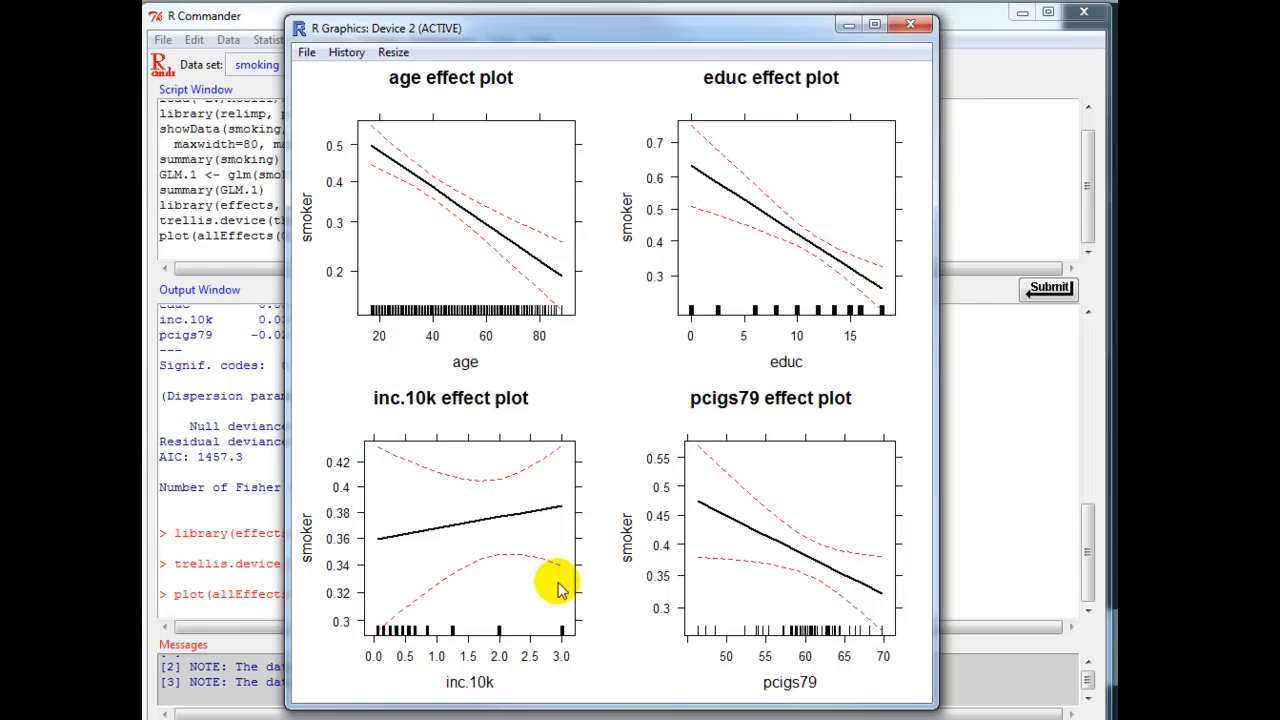
{"action": "mouse_move", "coordinate": [480, 535]}
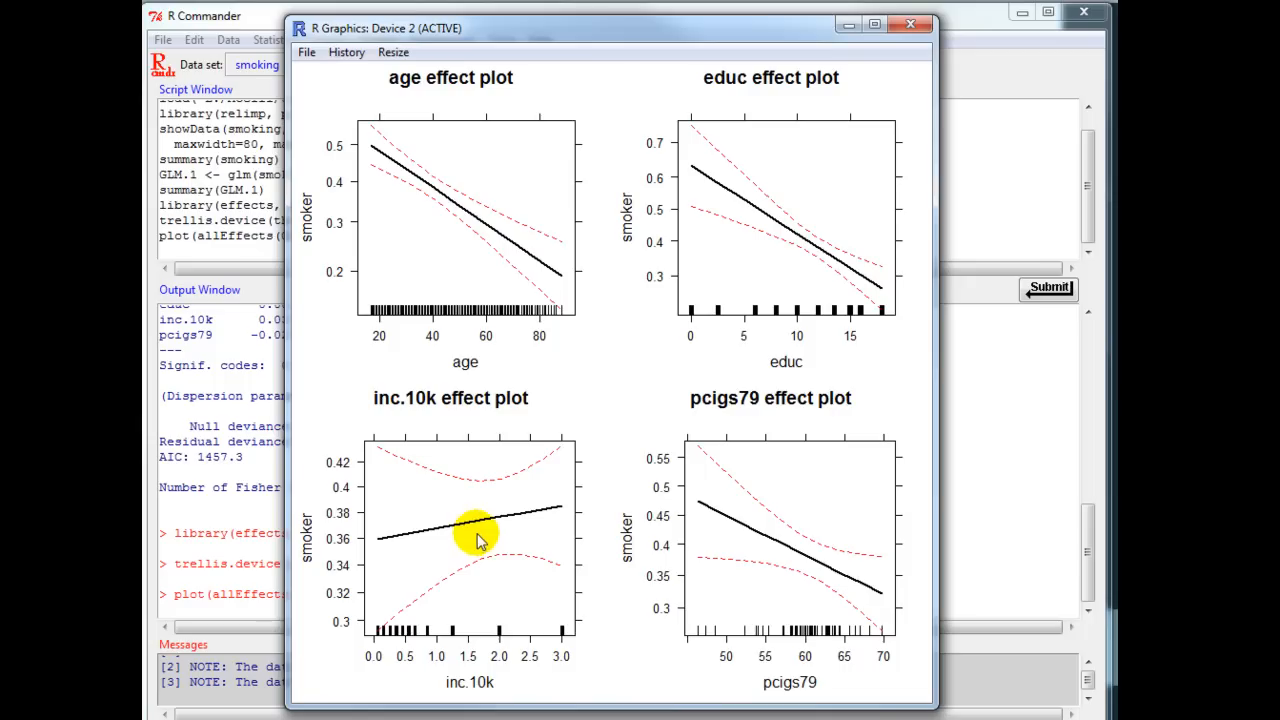
{"action": "mouse_move", "coordinate": [530, 520]}
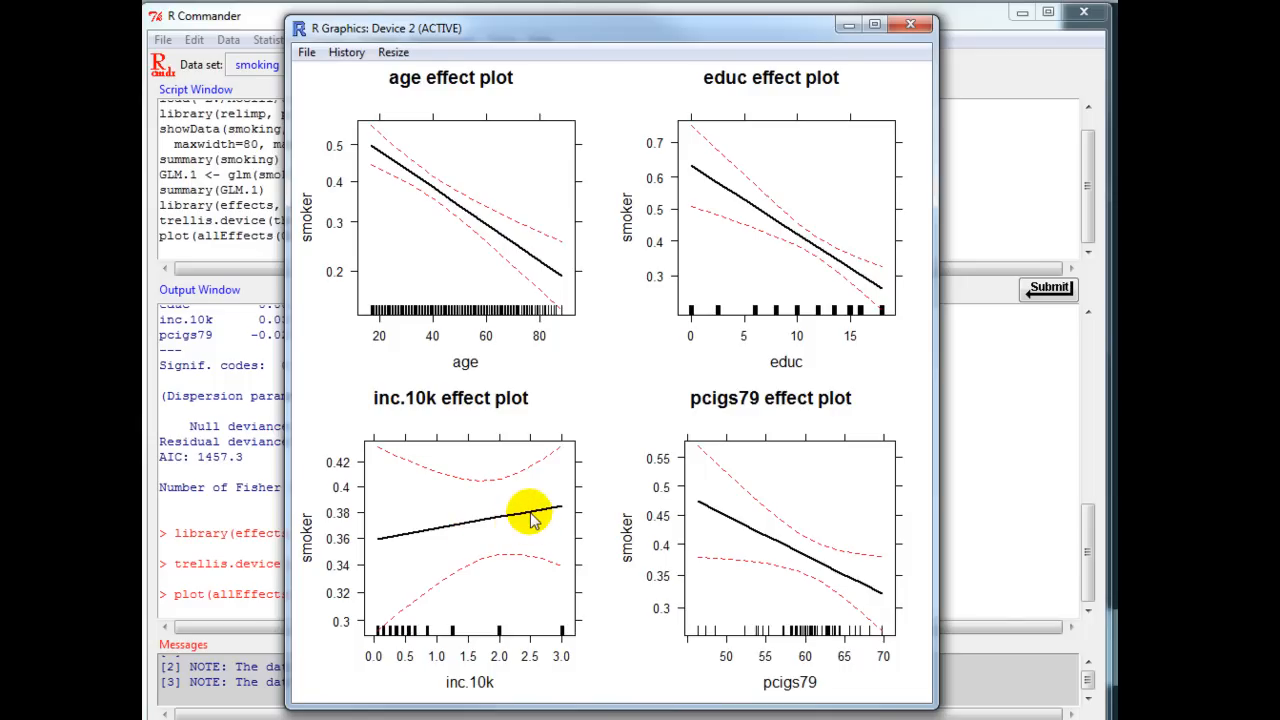
{"action": "mouse_move", "coordinate": [538, 512]}
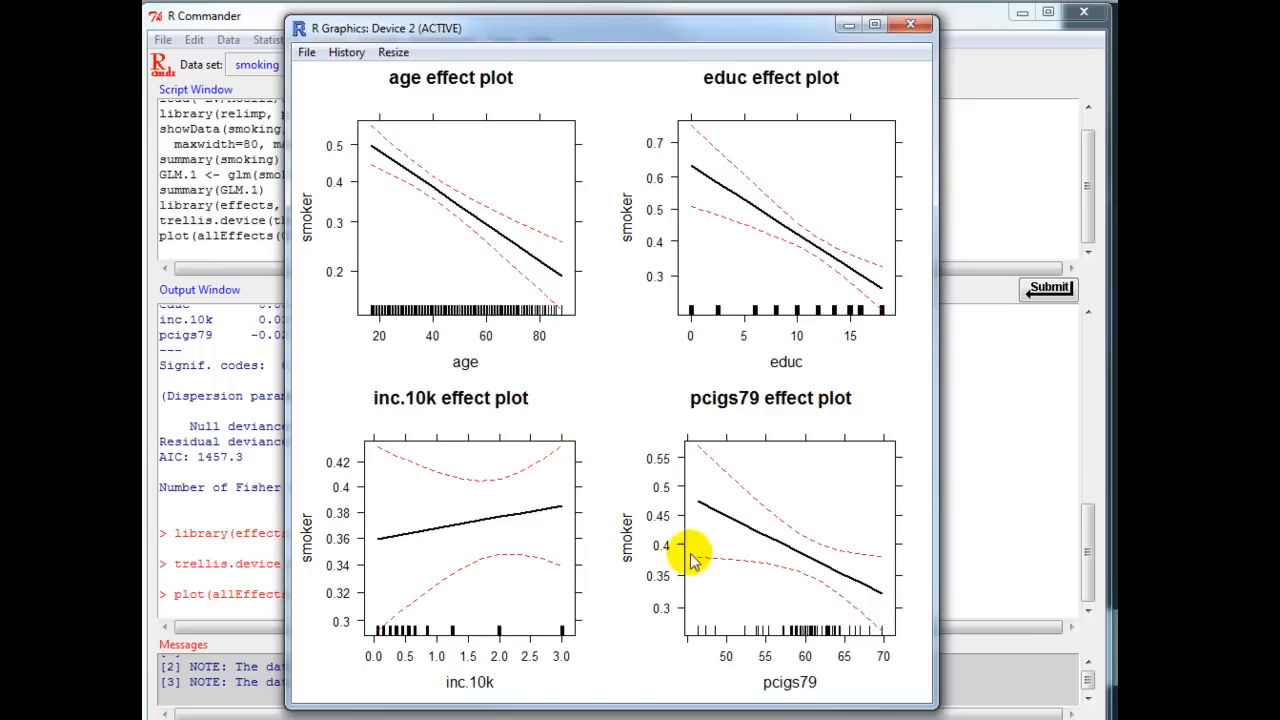
{"action": "mouse_move", "coordinate": [745, 593]}
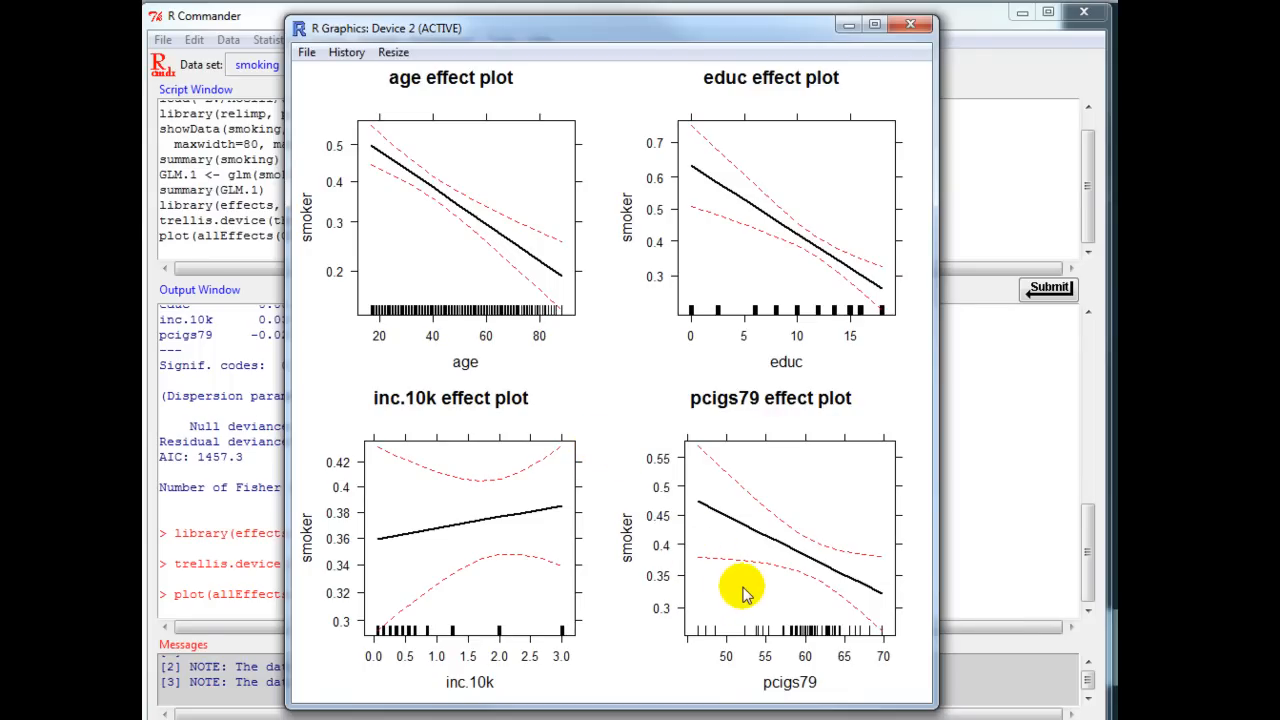